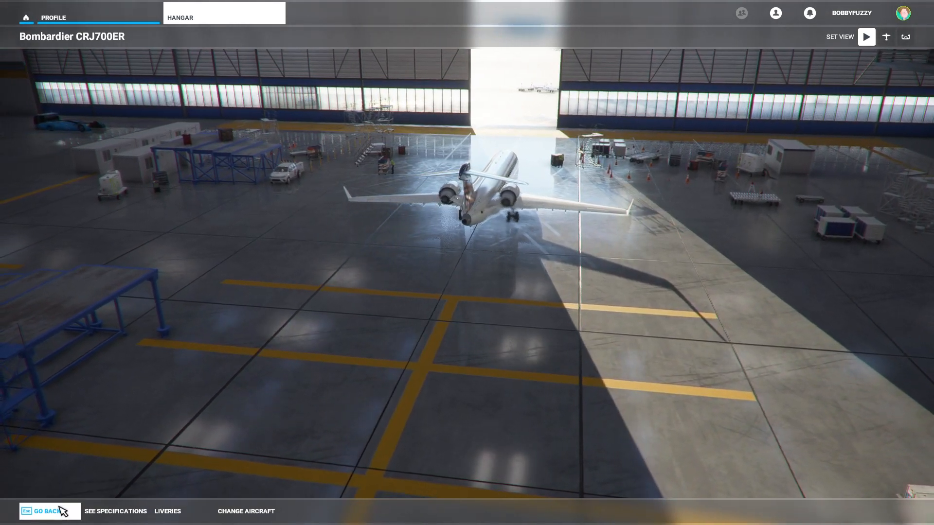
Step: Leave the CRJ700ER hangar view and go back to the pilot profile menu
left_click(47, 511)
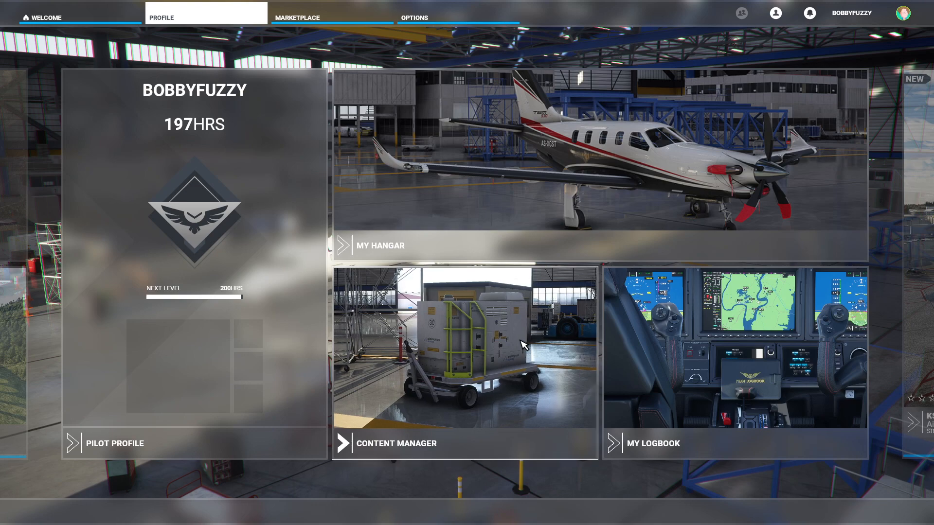
mouse_move(587, 36)
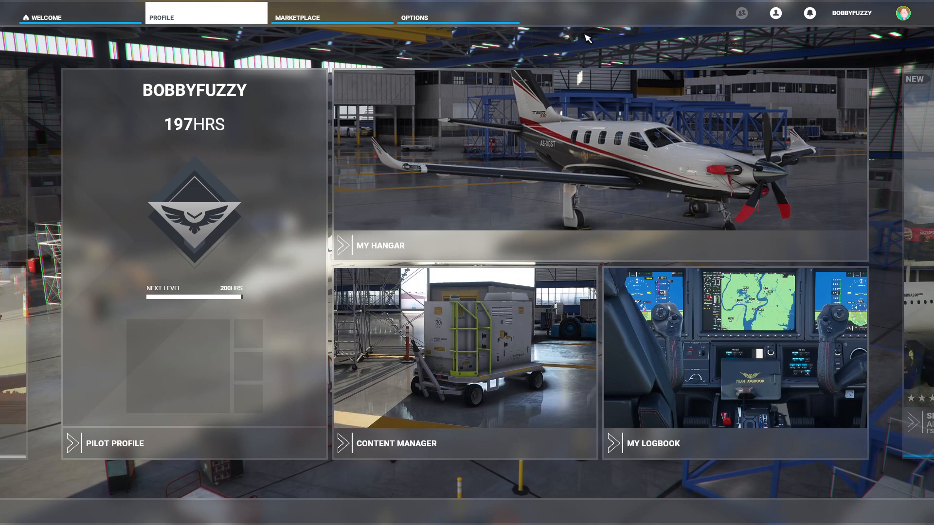
Step: In Controls options for the TCA Q-ENG 1&2 quadrant, create a new preset named CRJ
left_click(413, 16)
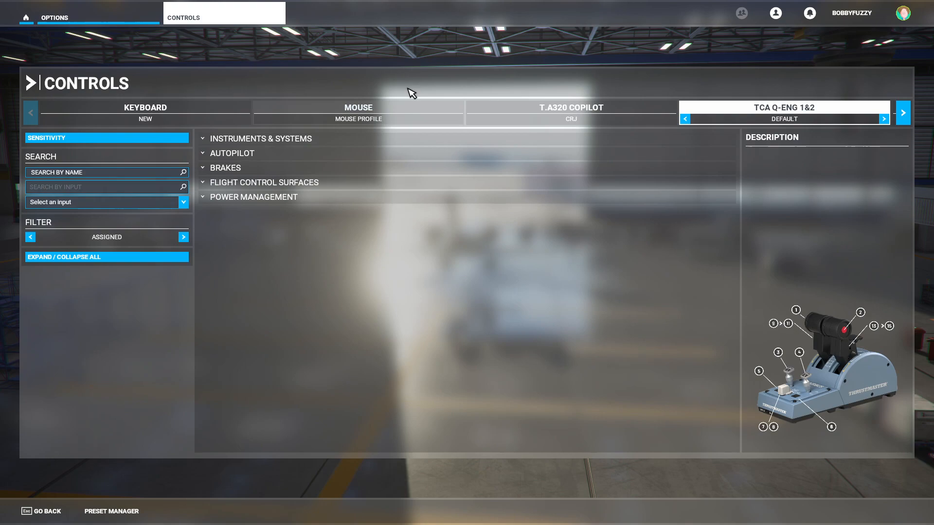
left_click(570, 108)
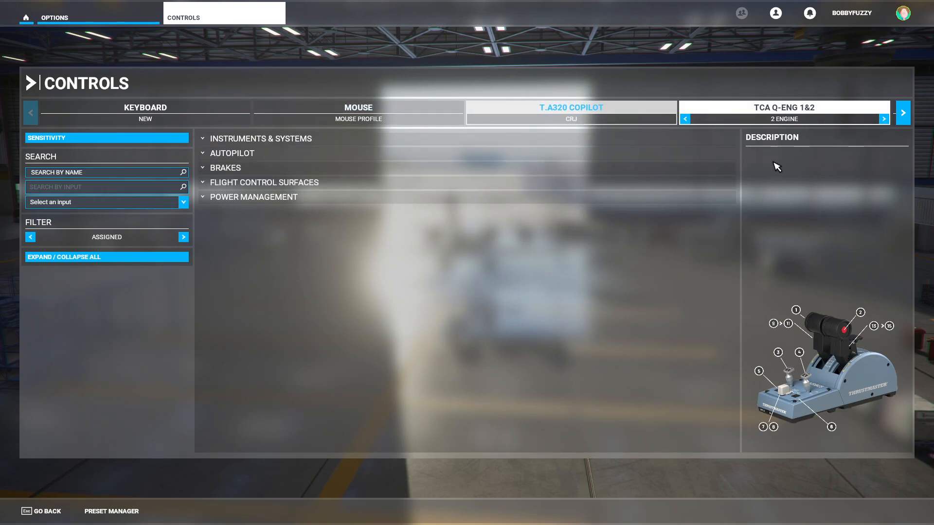
left_click(782, 107)
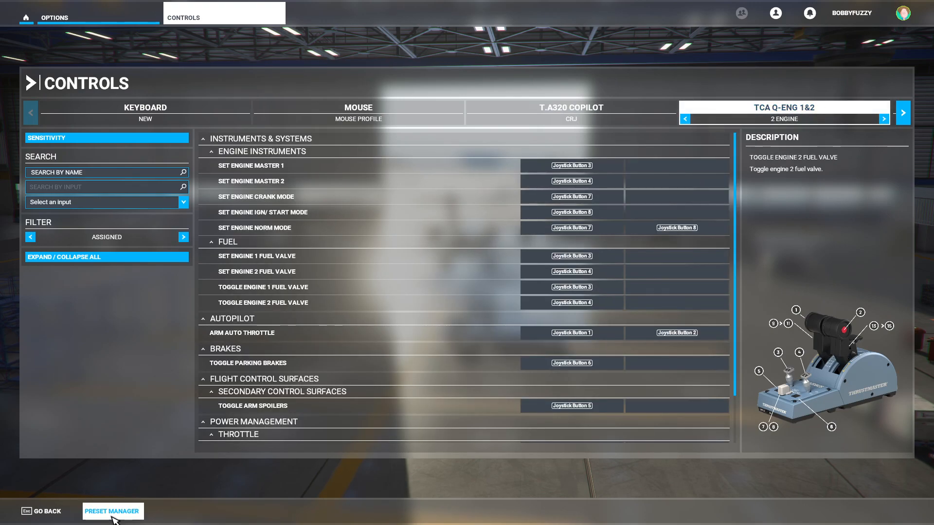
left_click(111, 511)
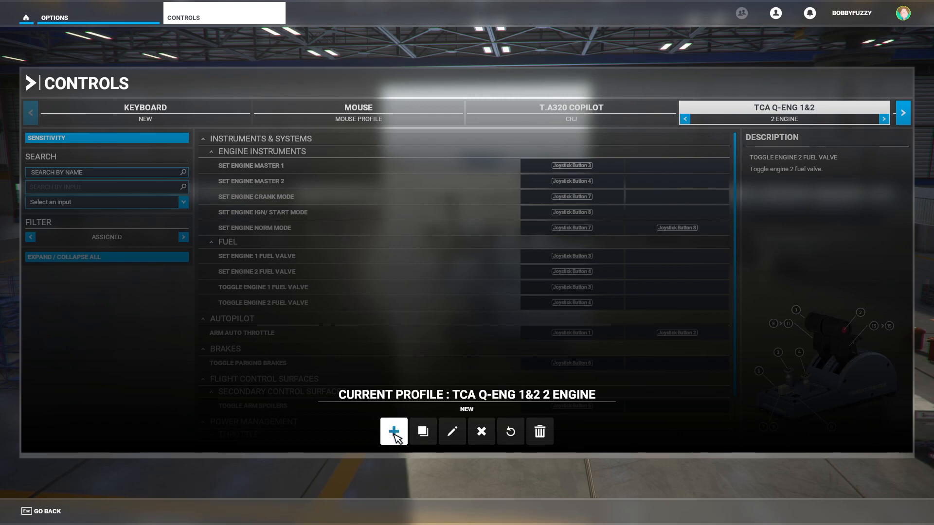
left_click(393, 431)
type("T")
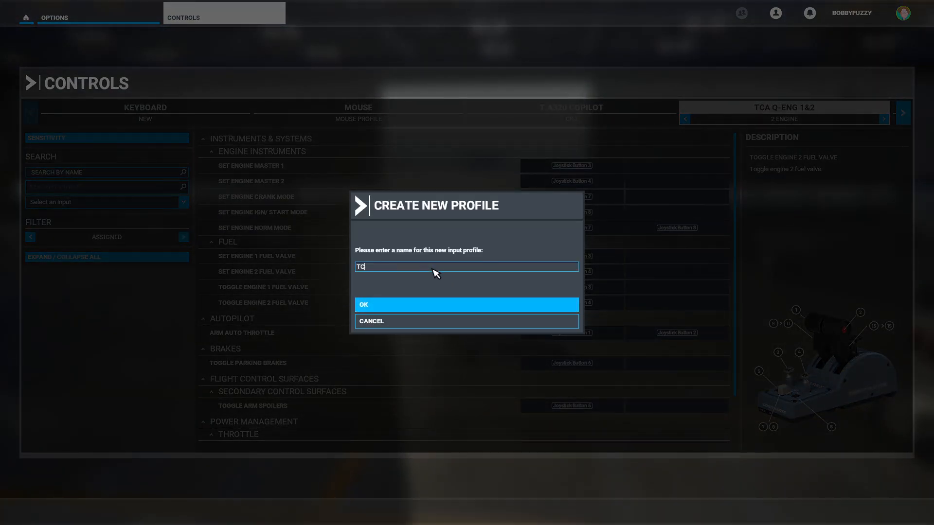
type("CRJ")
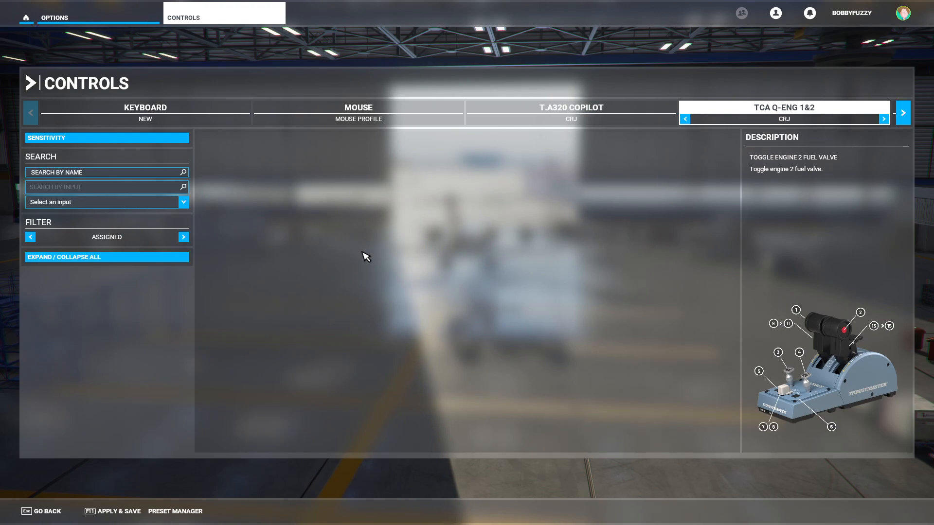
mouse_move(495, 336)
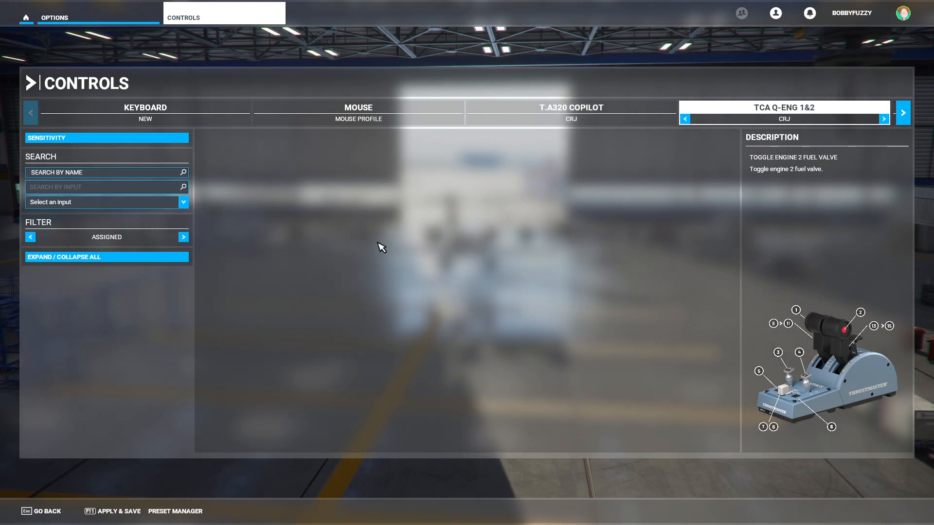
mouse_move(545, 334)
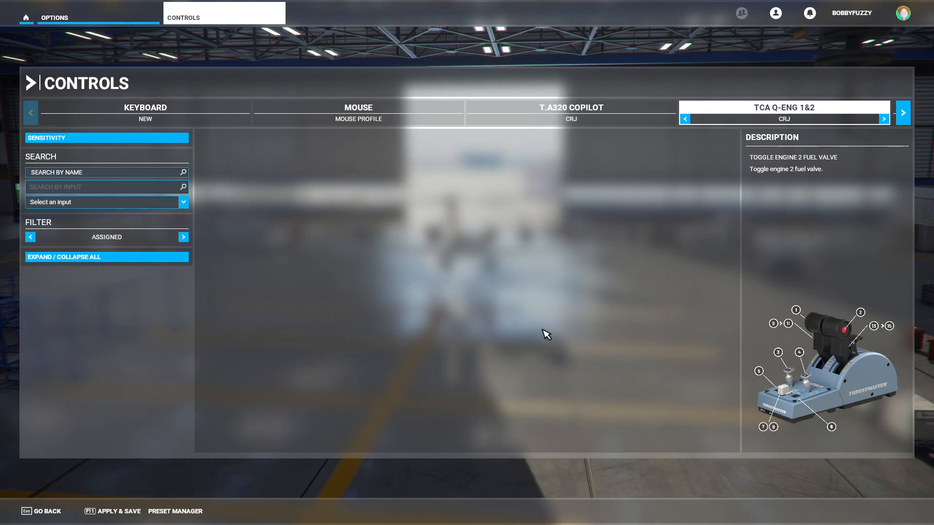
mouse_move(429, 334)
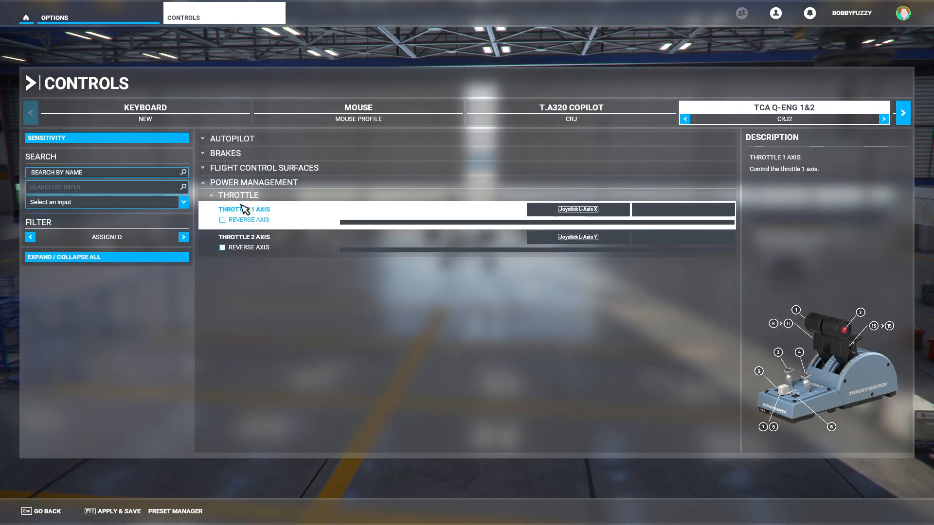
mouse_move(326, 213)
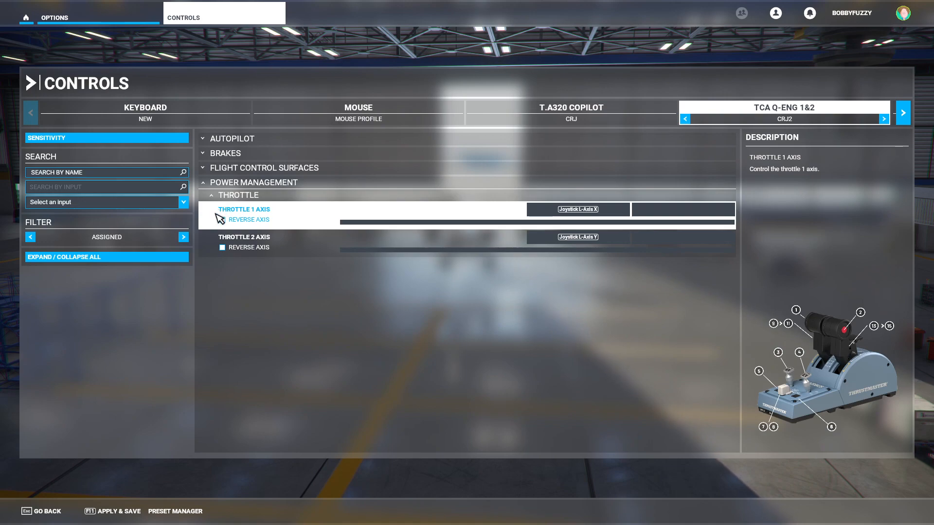
Step: Toggle the Reverse Axis settings for the Throttle 1 and Throttle 2 bindings
left_click(244, 237)
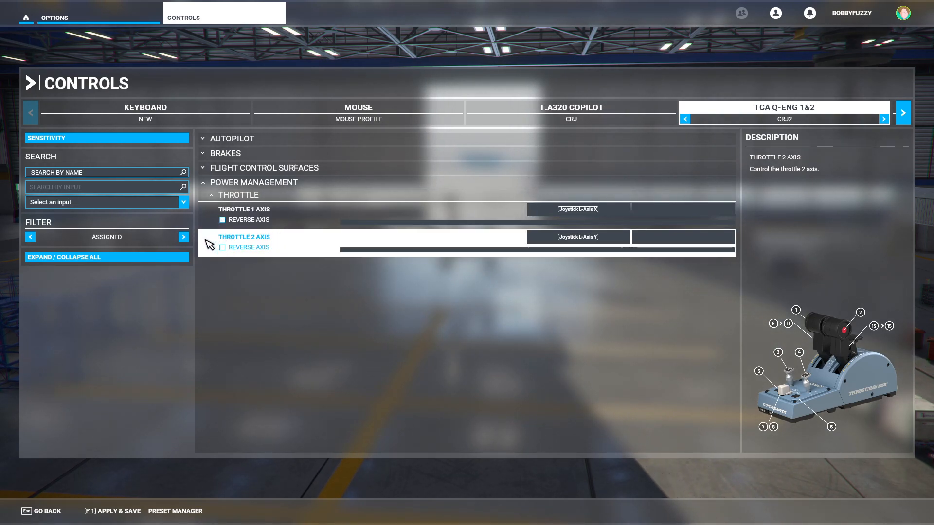
left_click(184, 236)
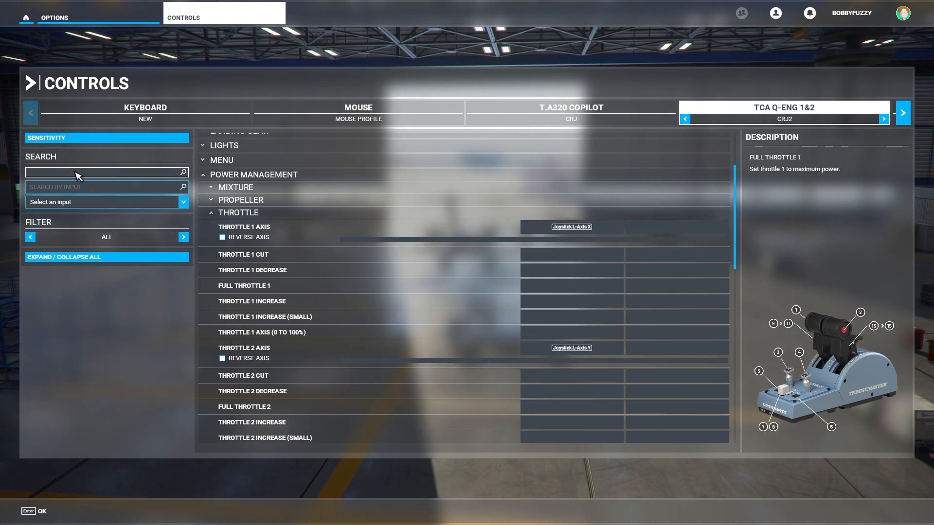
Step: Filter to Throttle 1 axis commands, select the Throttle 1 Axis and 0-100% rows, and trigger the save prompt
type("throttle 1 ax")
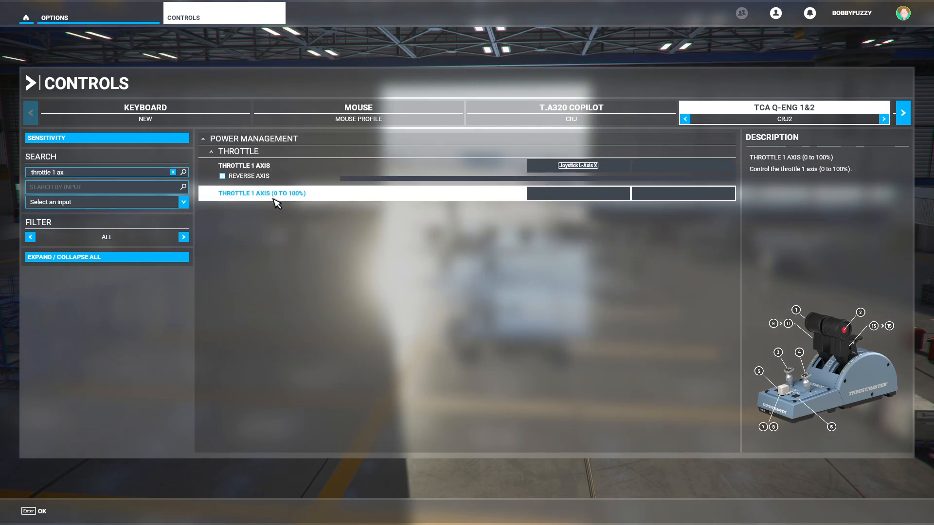
left_click(244, 165)
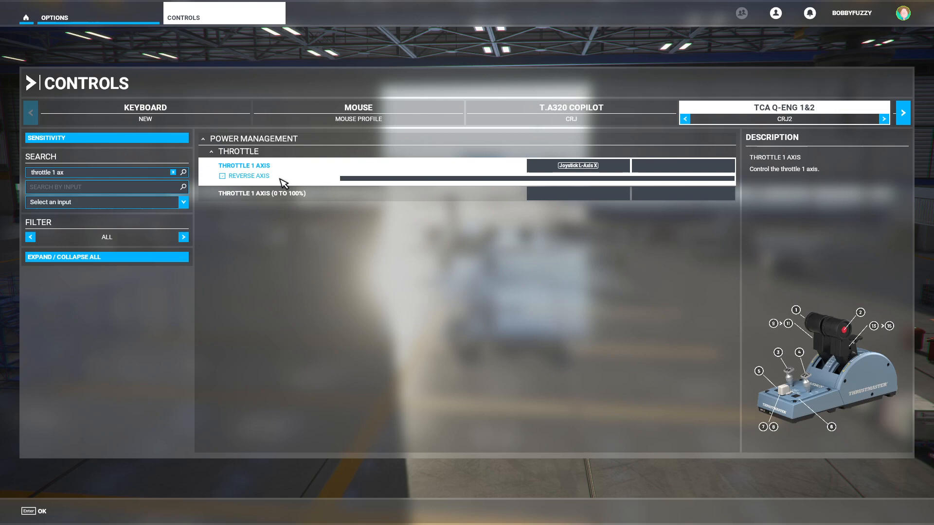
mouse_move(299, 180)
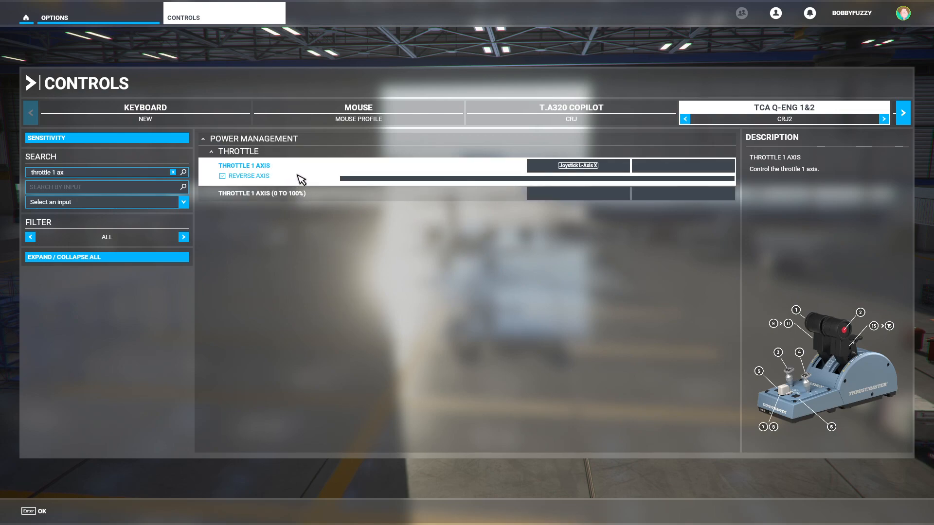
mouse_move(222, 174)
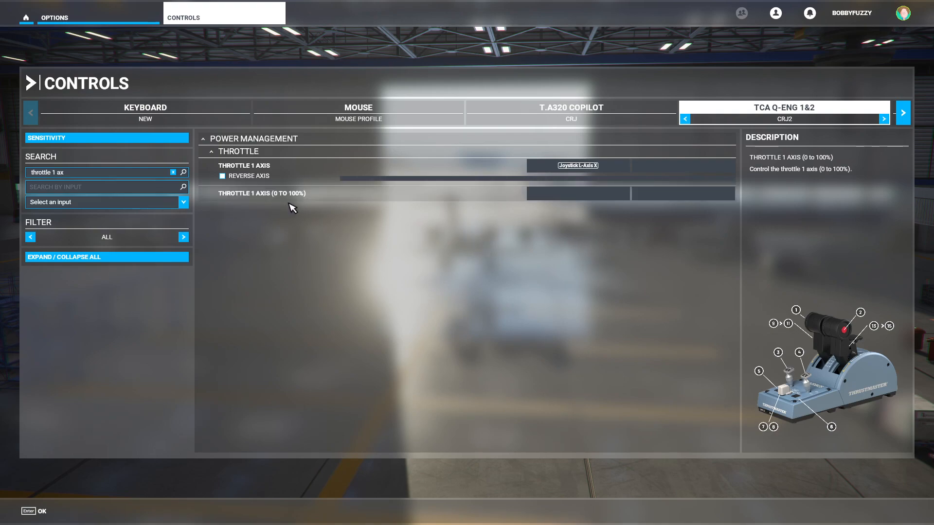
left_click(261, 193)
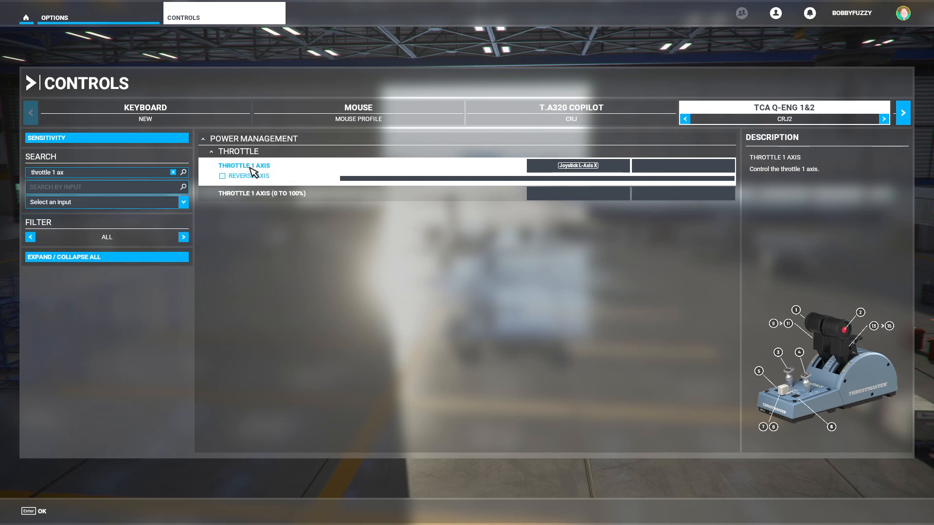
left_click(261, 193)
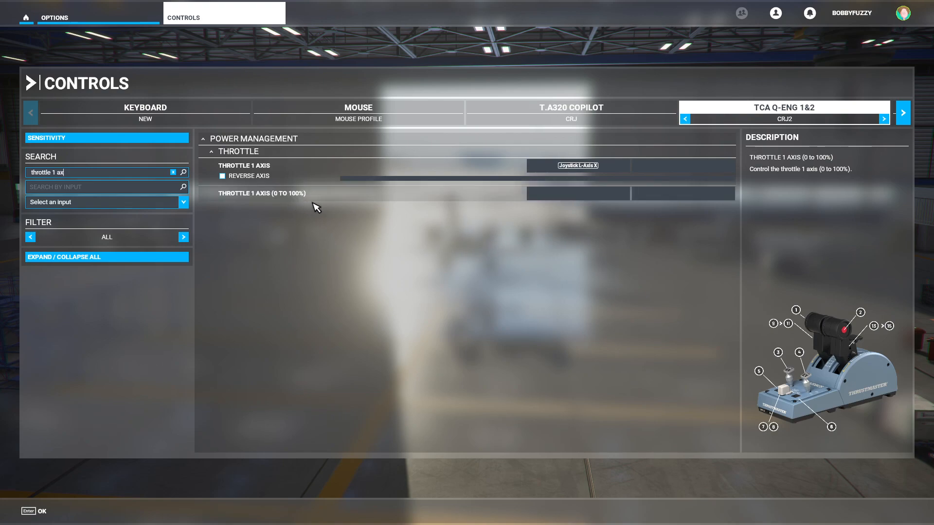
left_click(261, 193)
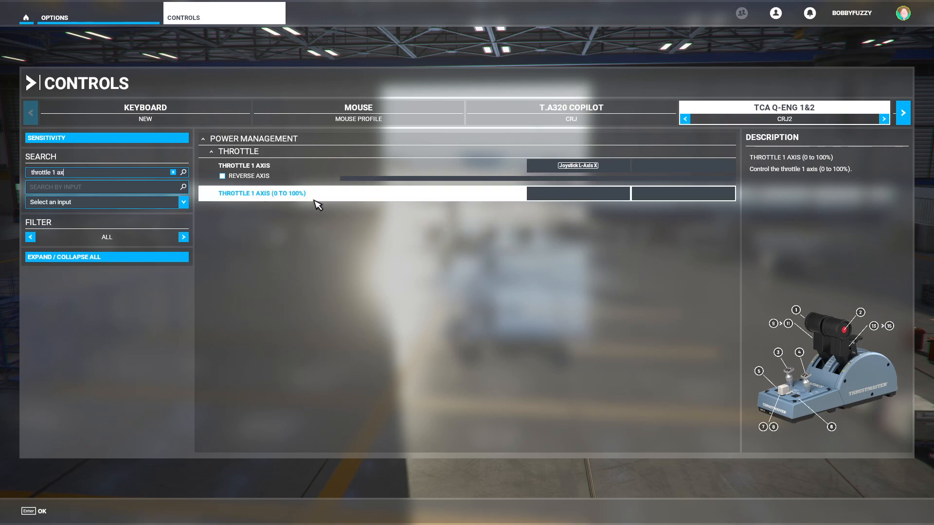
mouse_move(278, 197)
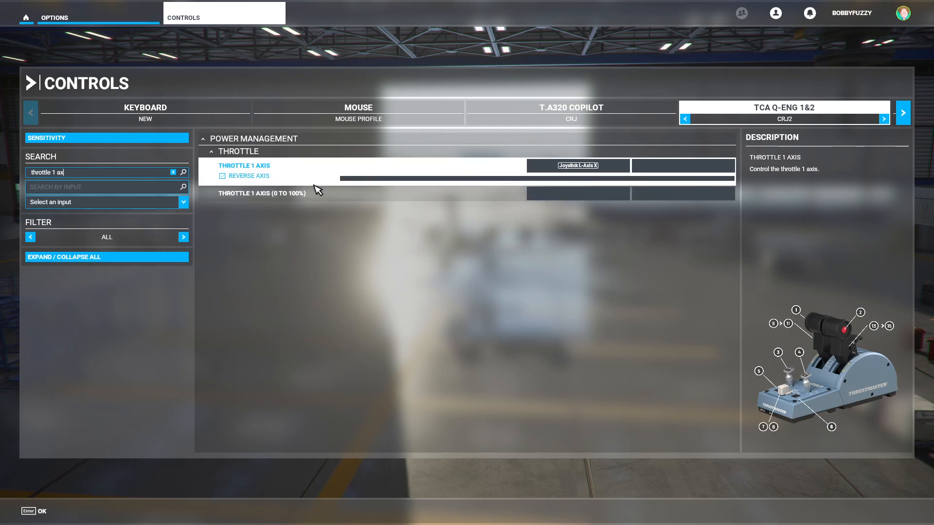
left_click(261, 192)
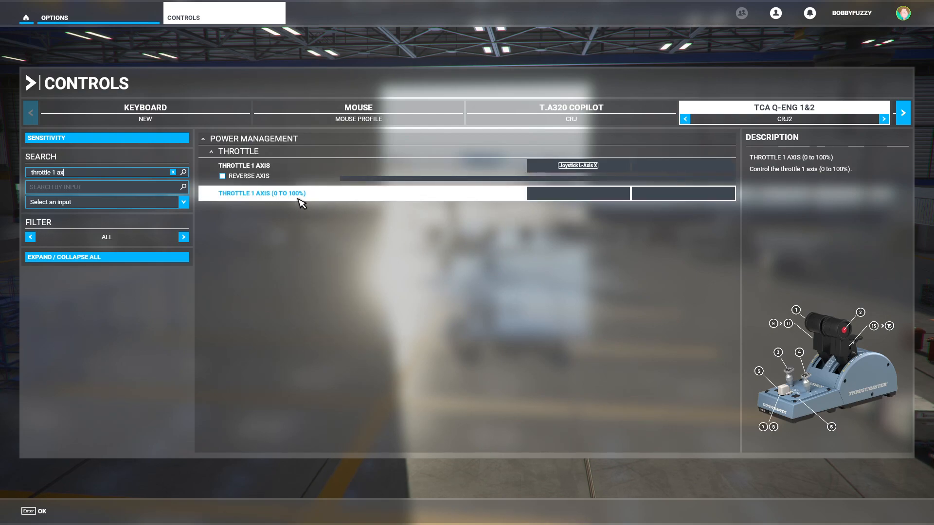
left_click(244, 165)
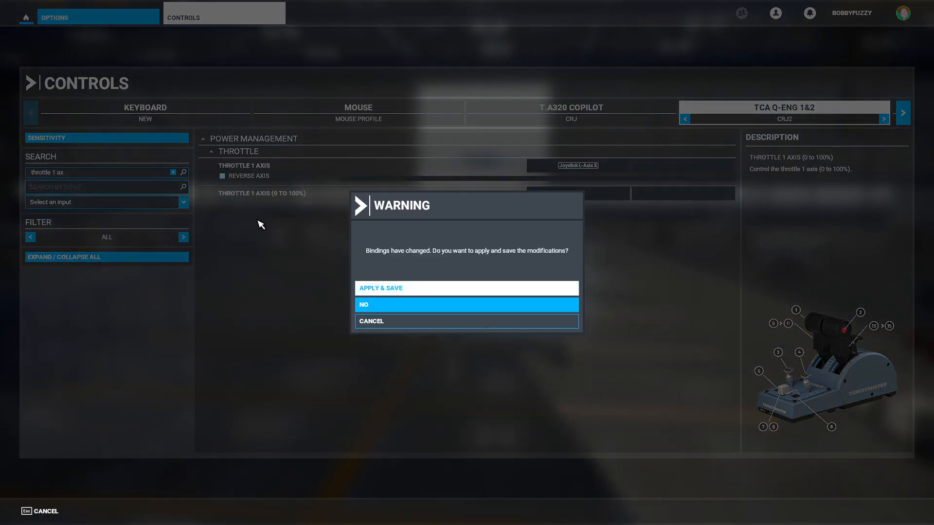
Step: Answer the save-bindings prompt and expand the User Experience assistance settings
left_click(466, 304)
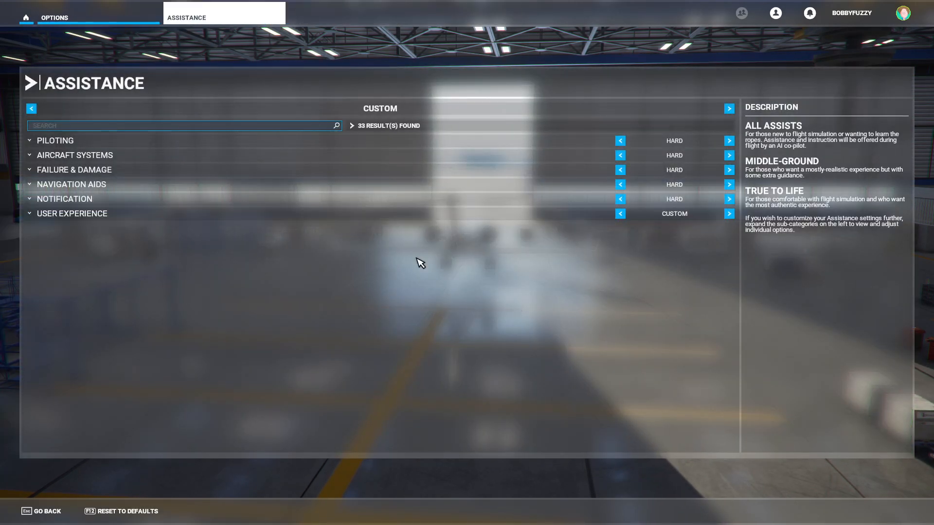
mouse_move(71, 213)
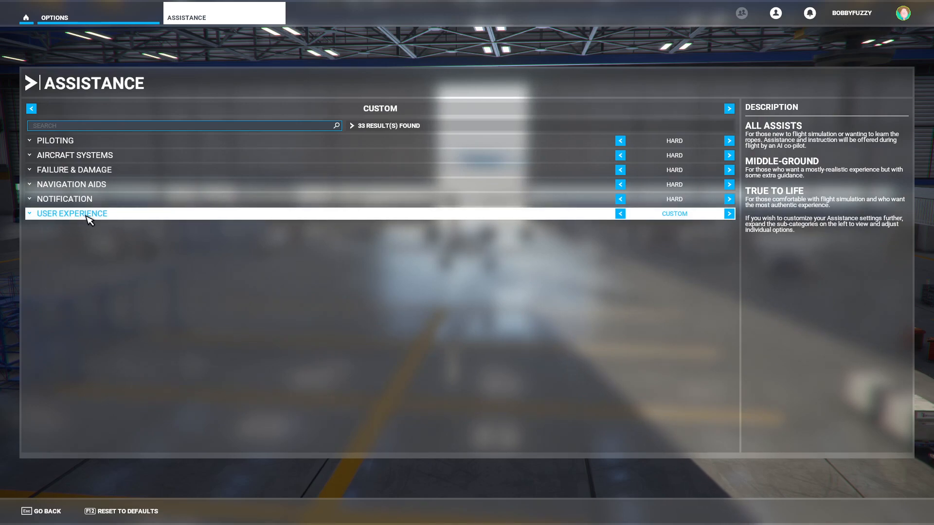
left_click(71, 213)
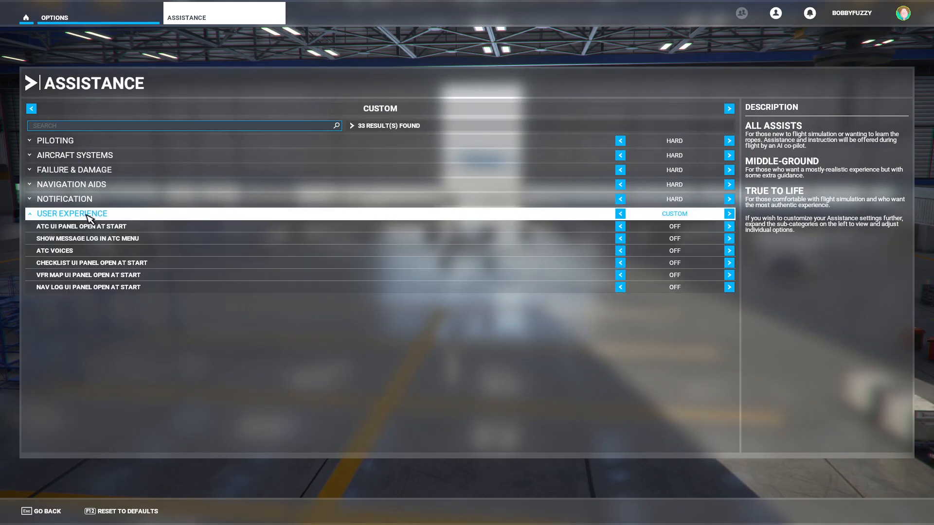
mouse_move(526, 258)
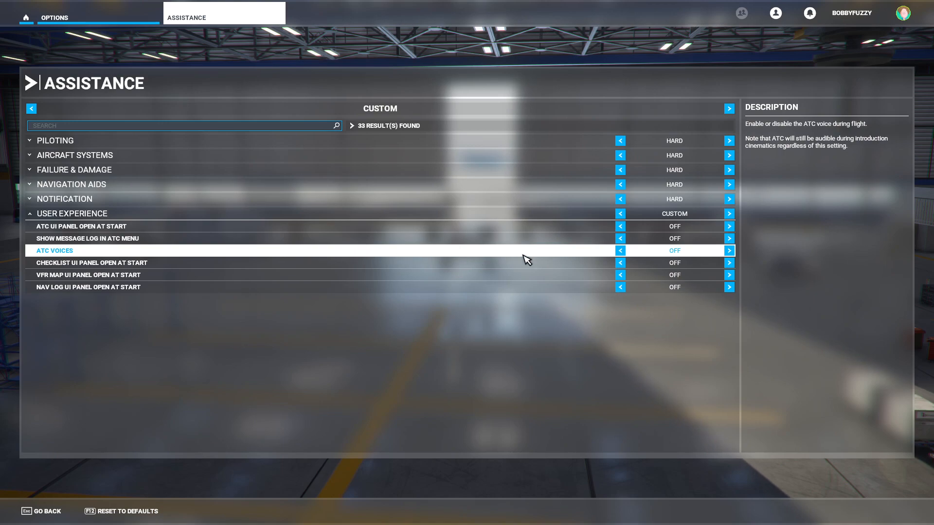
mouse_move(682, 251)
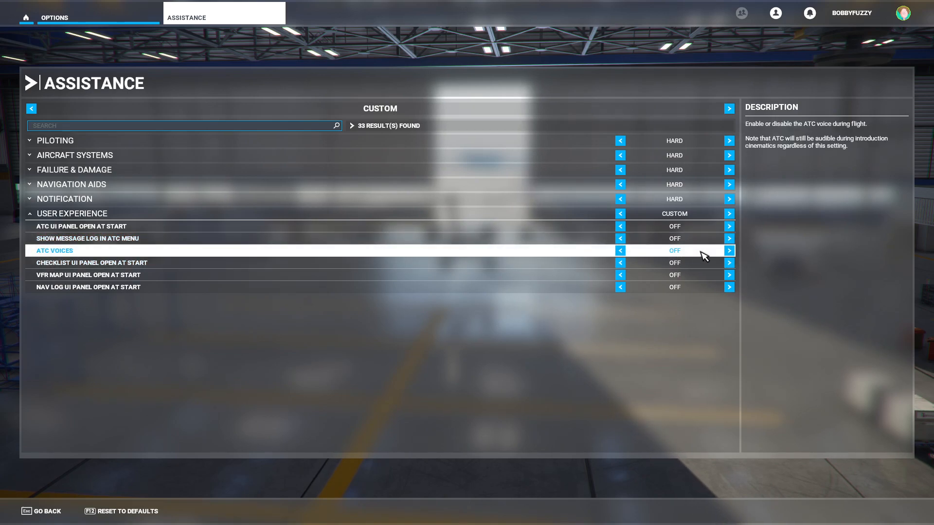
mouse_move(665, 262)
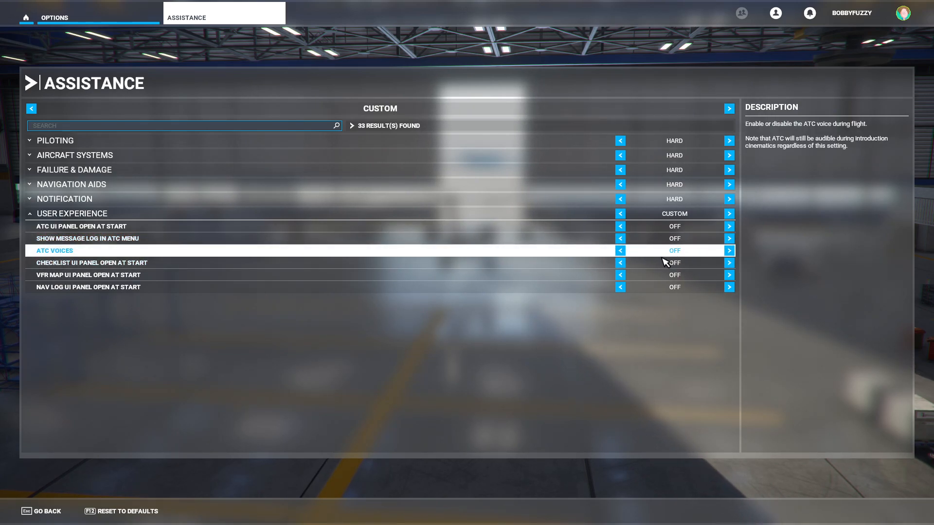
mouse_move(672, 259)
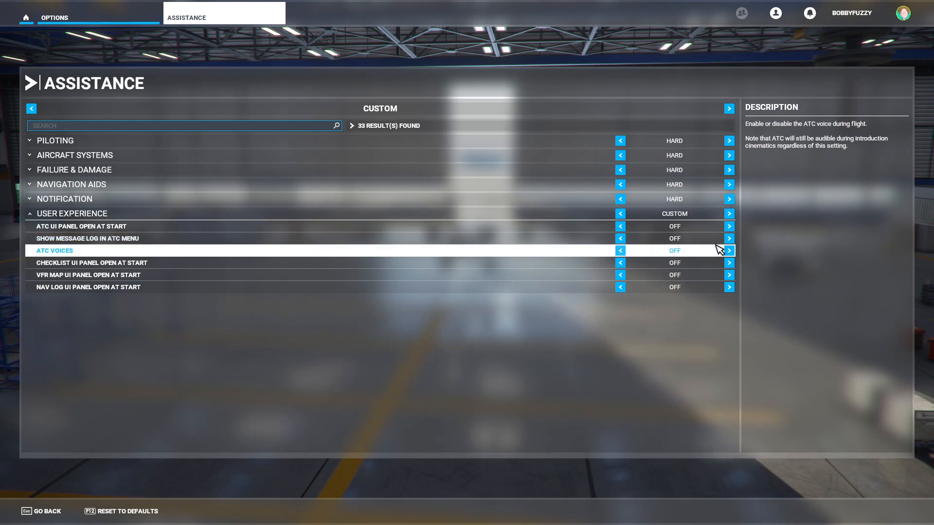
mouse_move(709, 263)
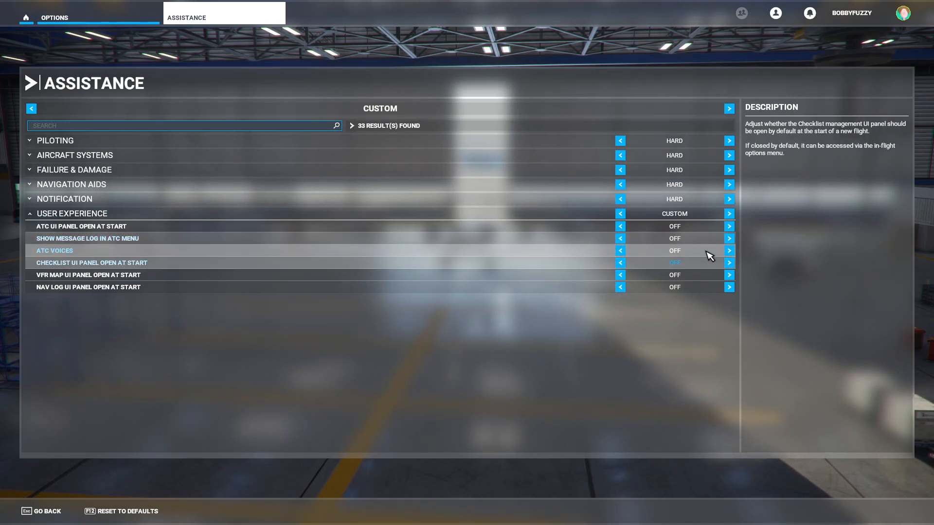
mouse_move(656, 271)
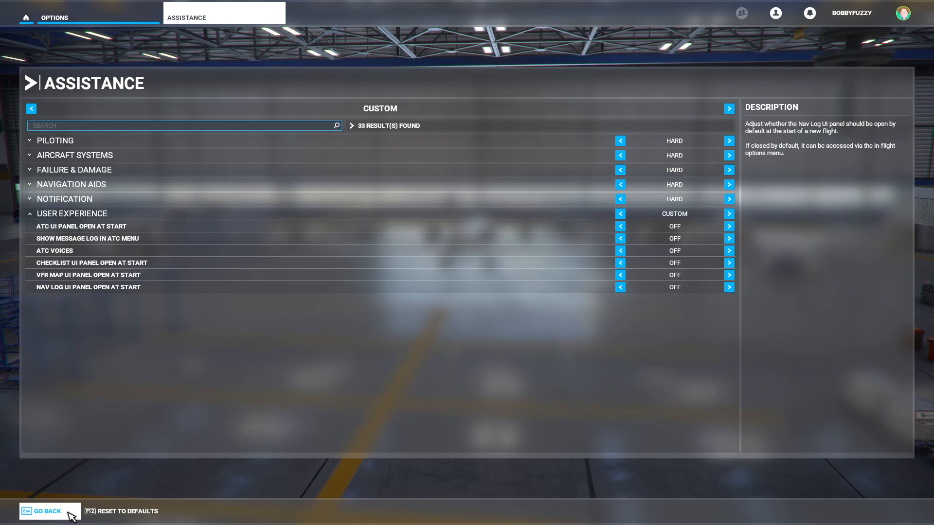
Step: Search the marketplace catalog for 'edl' and browse the EDLP Paderborn-Lippstadt Airport listing
left_click(45, 510)
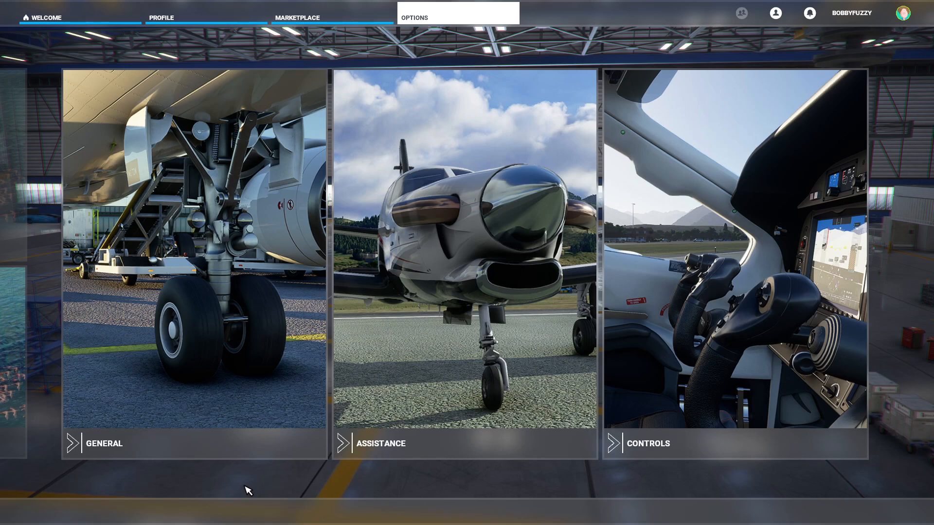
mouse_move(213, 470)
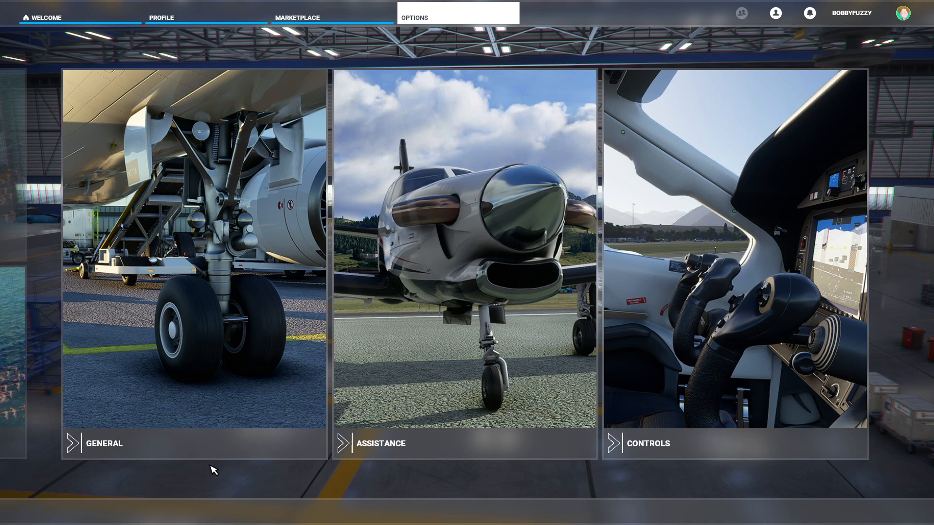
mouse_move(330, 19)
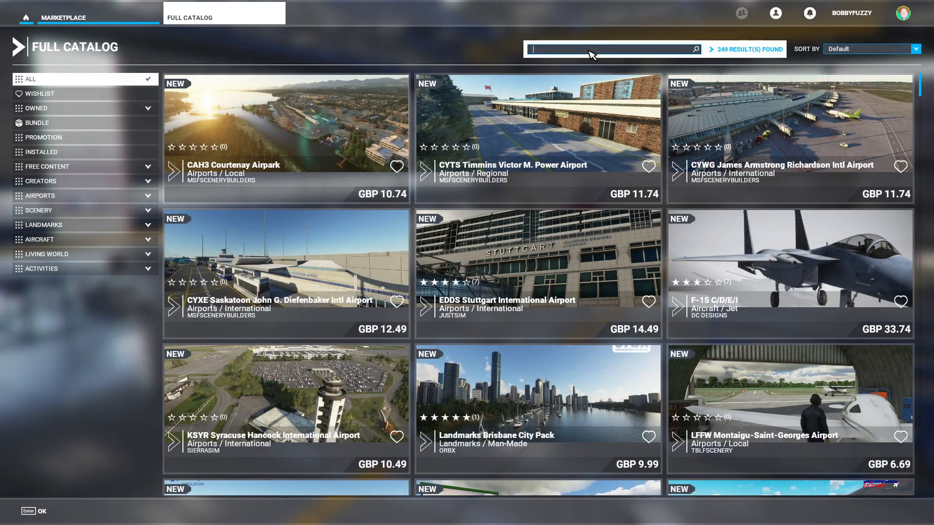
type("edlp")
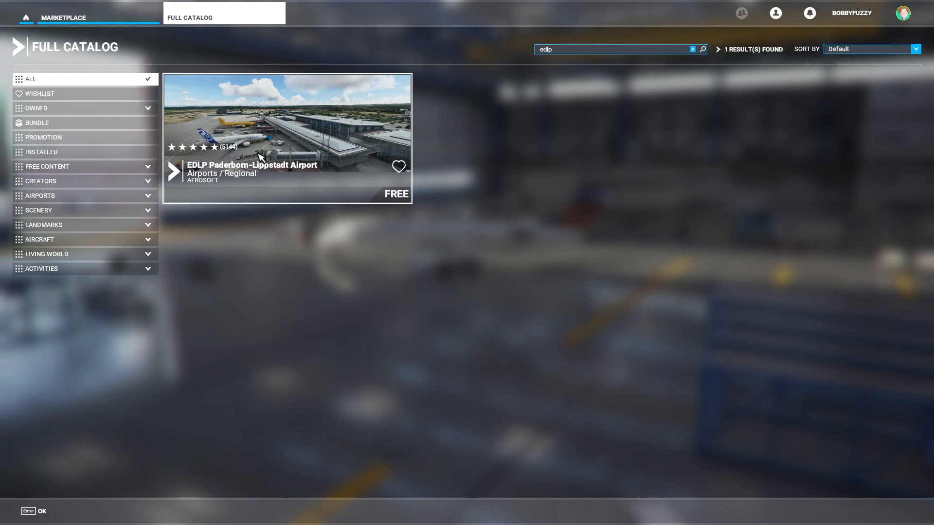
left_click(286, 139)
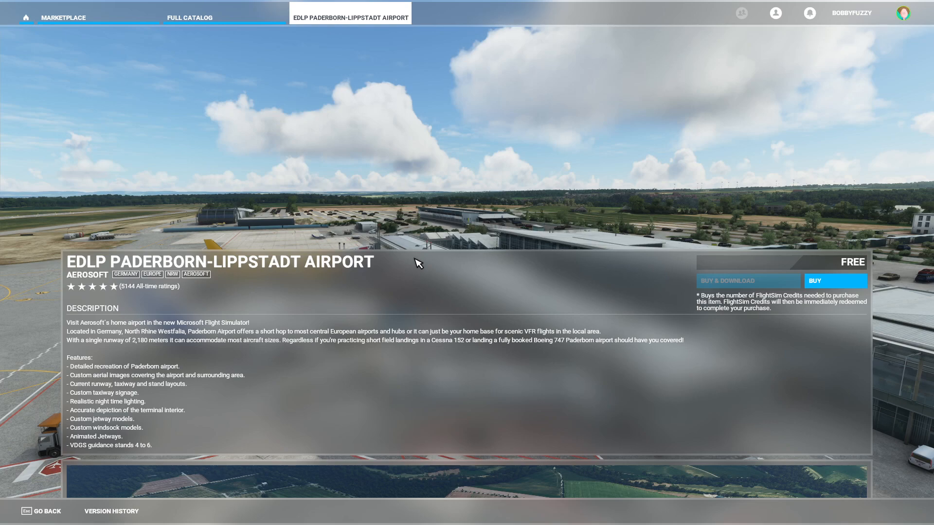
mouse_move(386, 263)
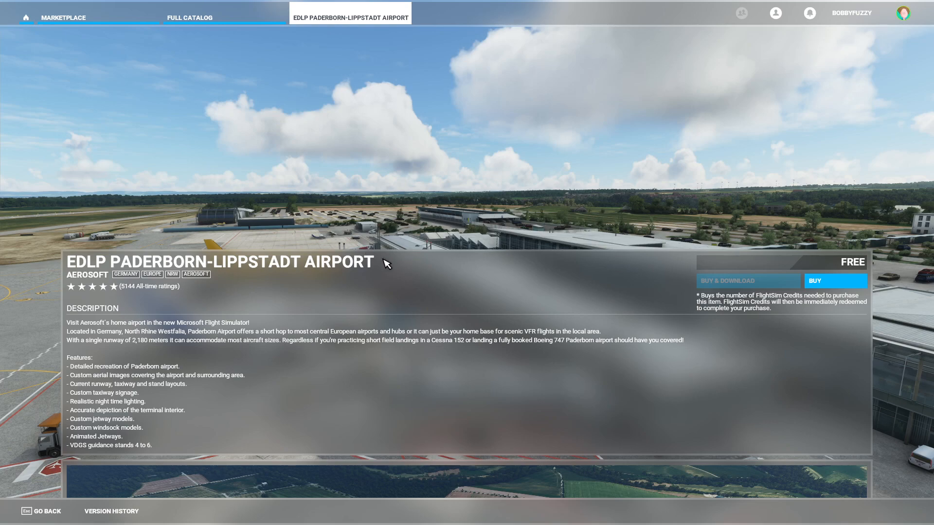
mouse_move(435, 262)
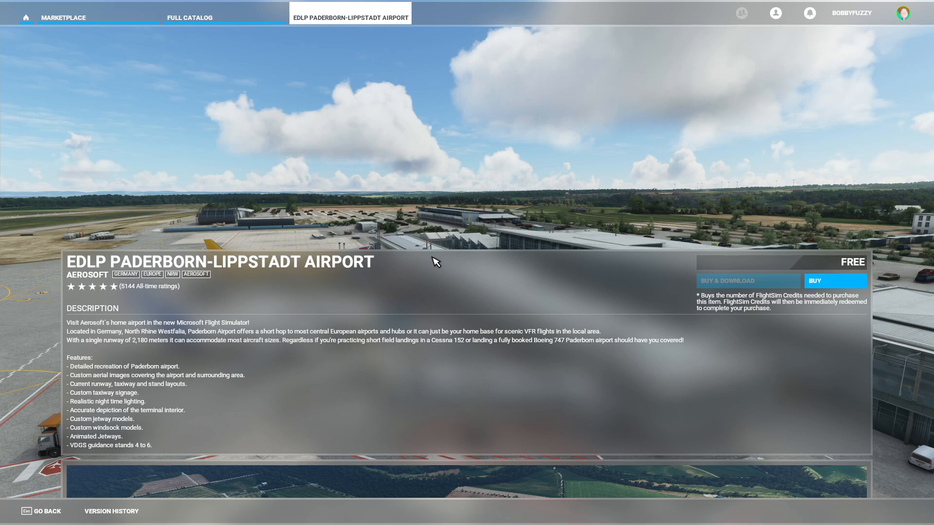
mouse_move(431, 254)
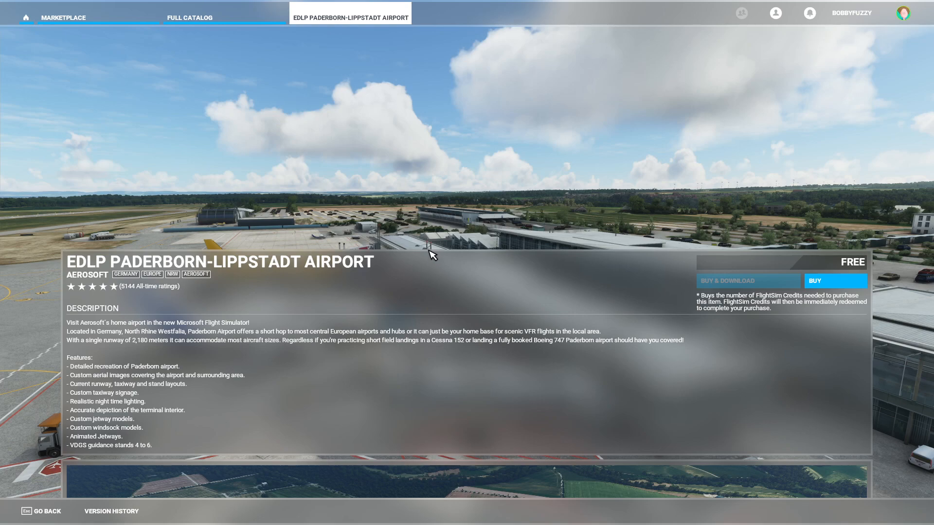
mouse_move(429, 248)
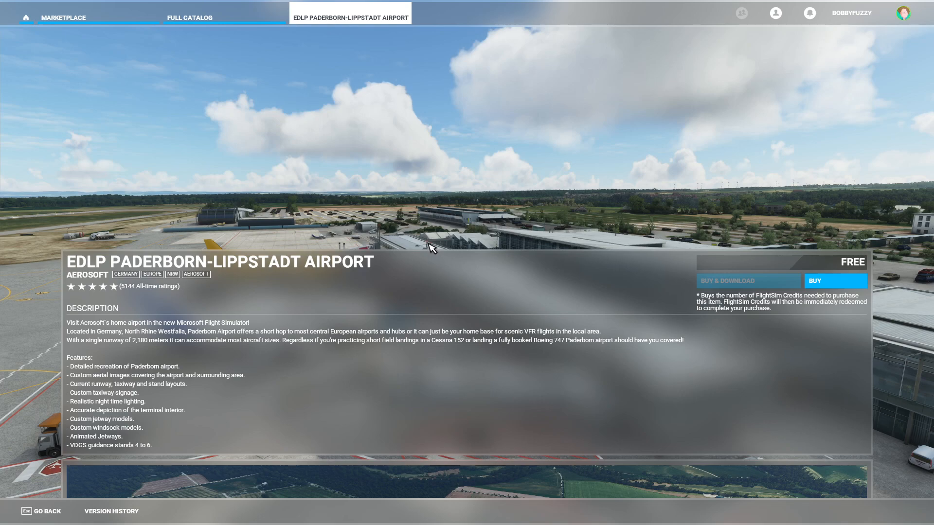
mouse_move(349, 225)
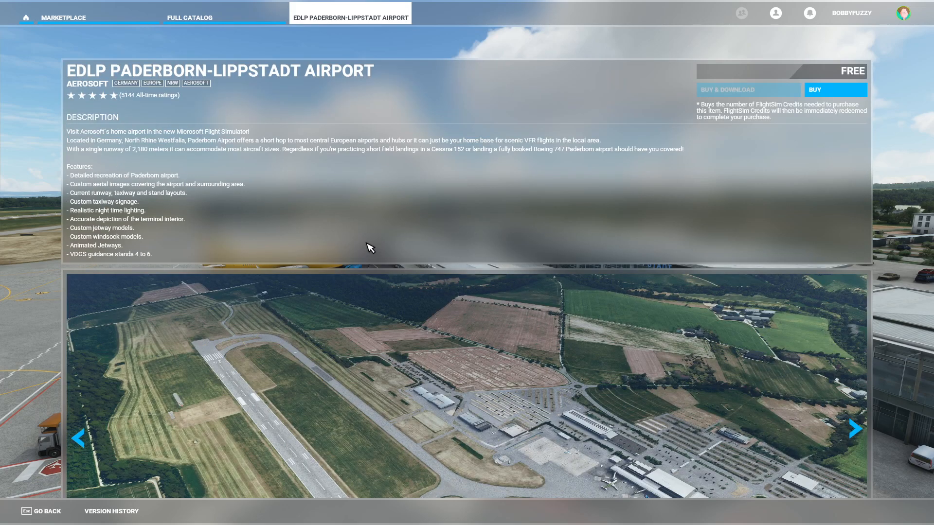
scroll("down", 3)
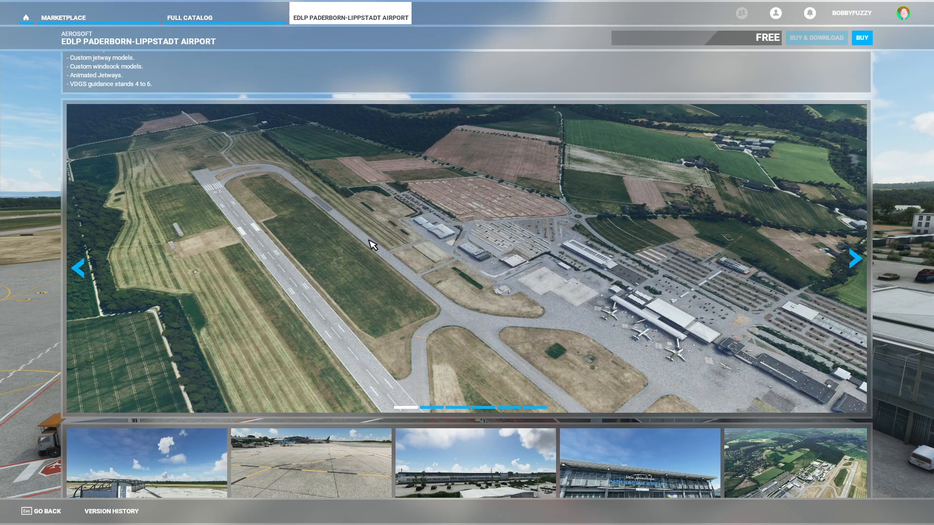
scroll("down", 3)
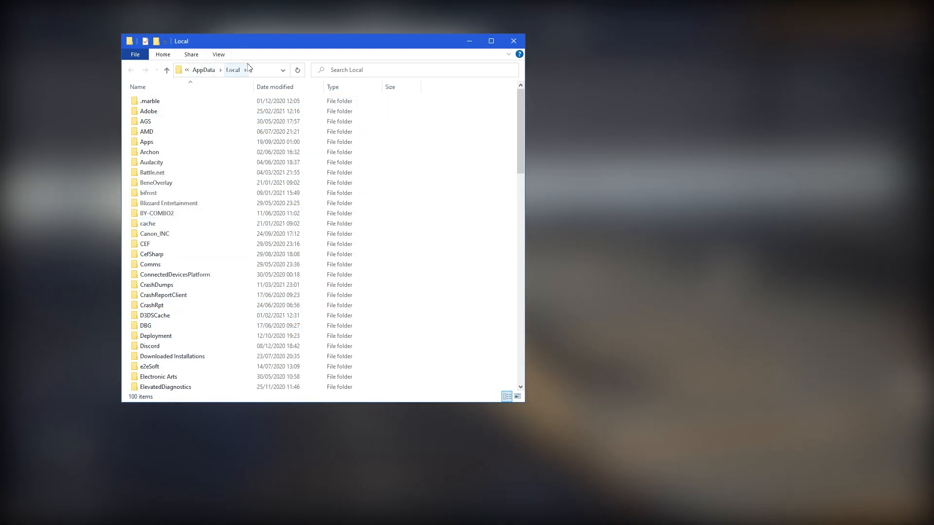
Step: From AppData\Local, go into Packages and the Microsoft.FlightSimulator_8wekyb3d8bbwe folder
left_click(172, 356)
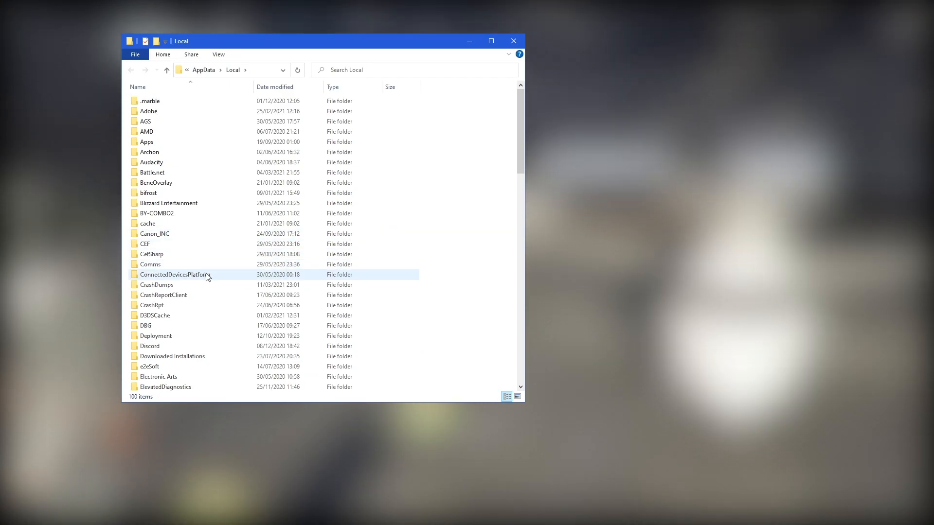
scroll("down", 3)
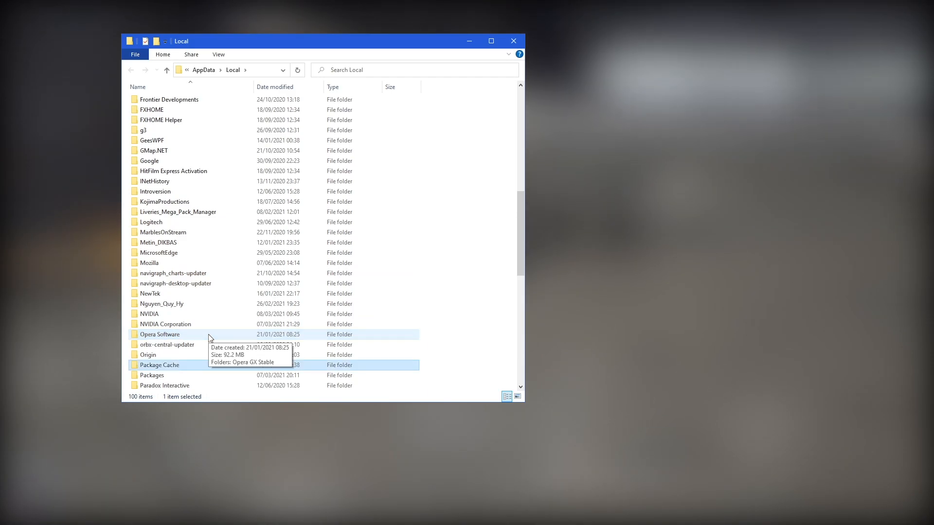
scroll("down", 3)
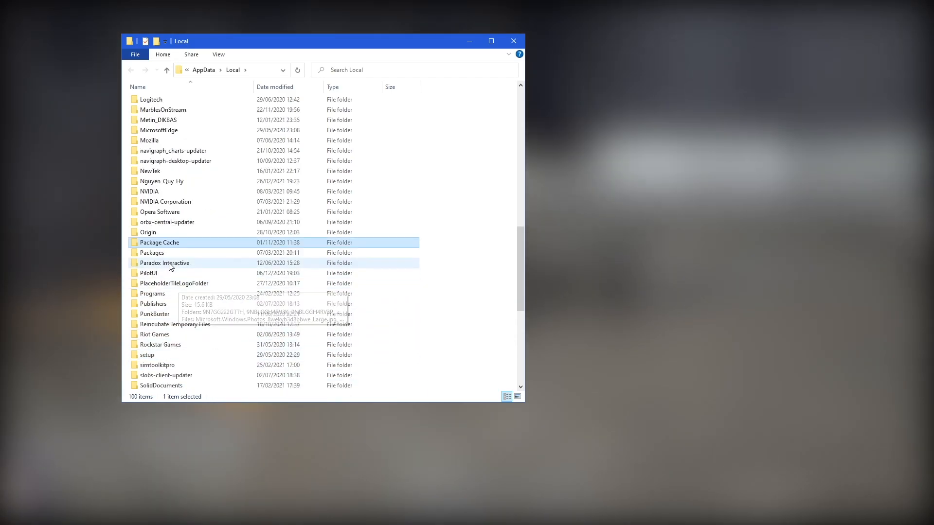
double_click(152, 253)
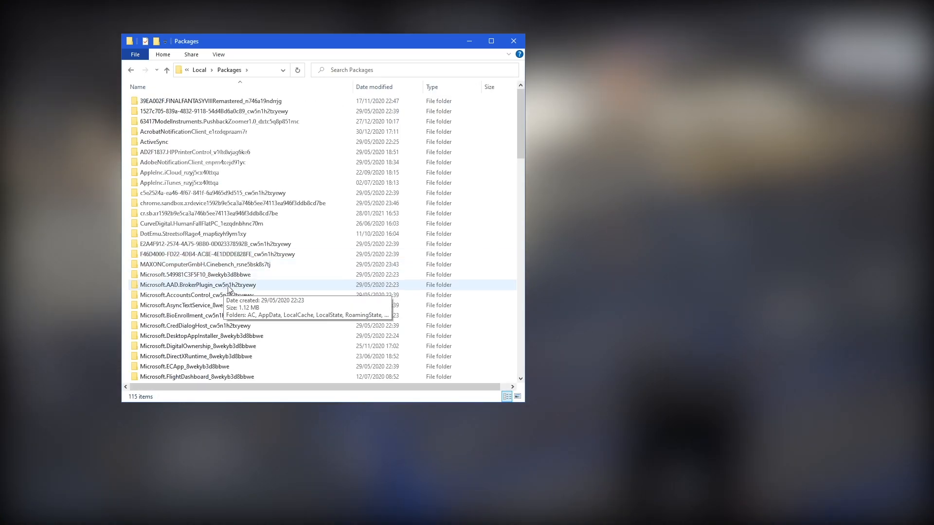
scroll("down", 3)
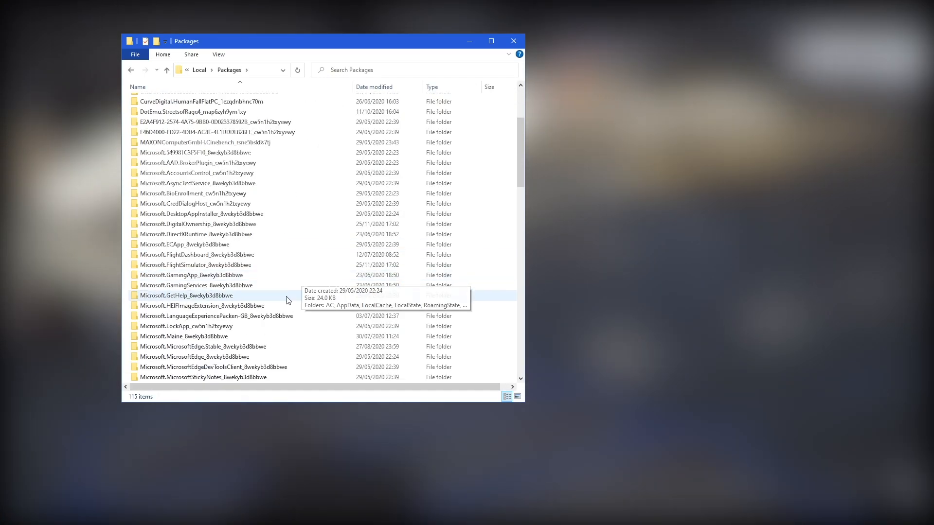
left_click(196, 265)
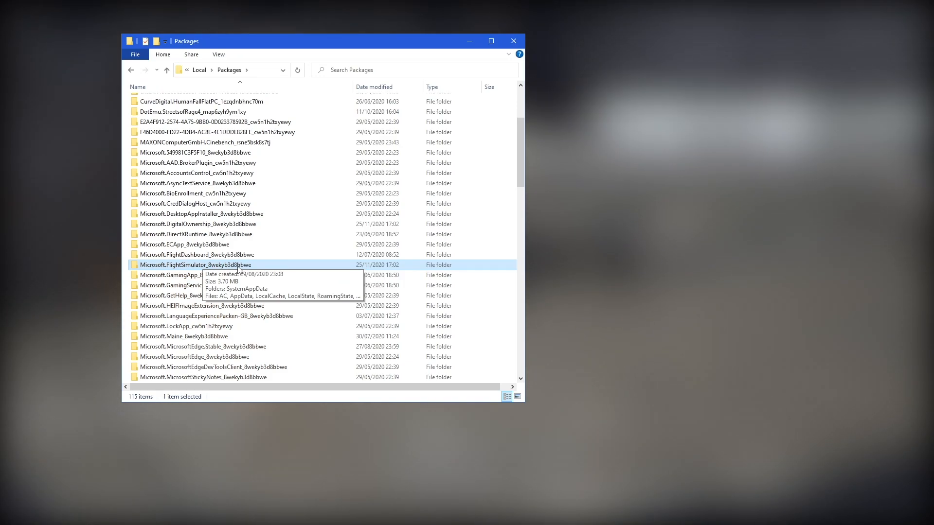
double_click(198, 264)
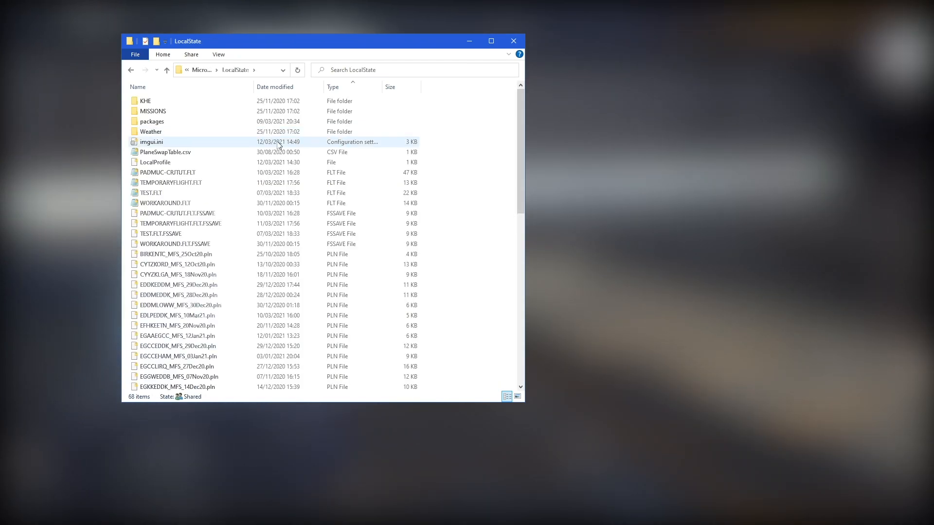
Step: Continue into the Weather folder and its Presets folder of WPR files
double_click(151, 132)
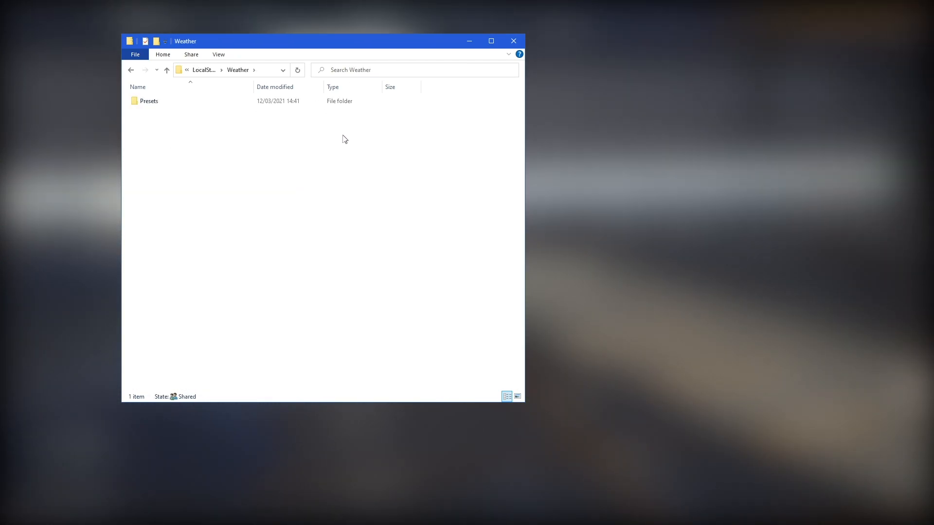
double_click(149, 100)
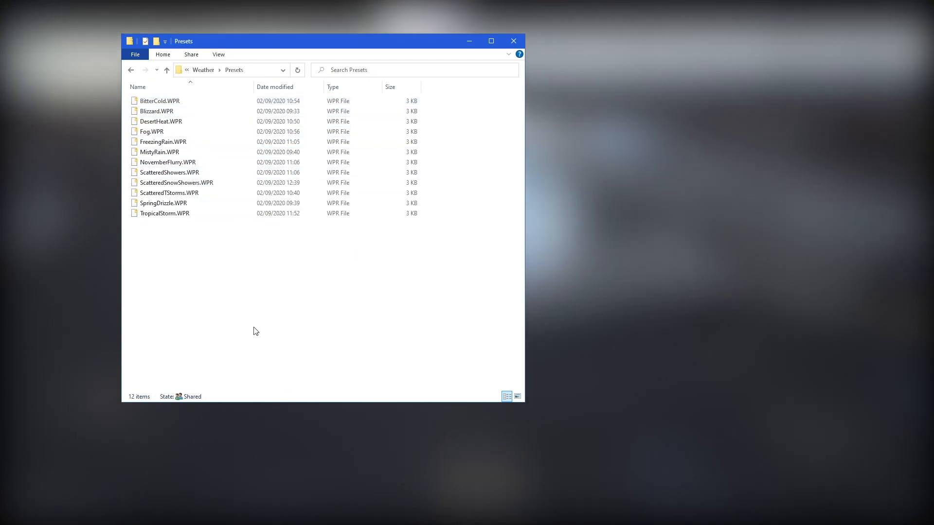
mouse_move(284, 278)
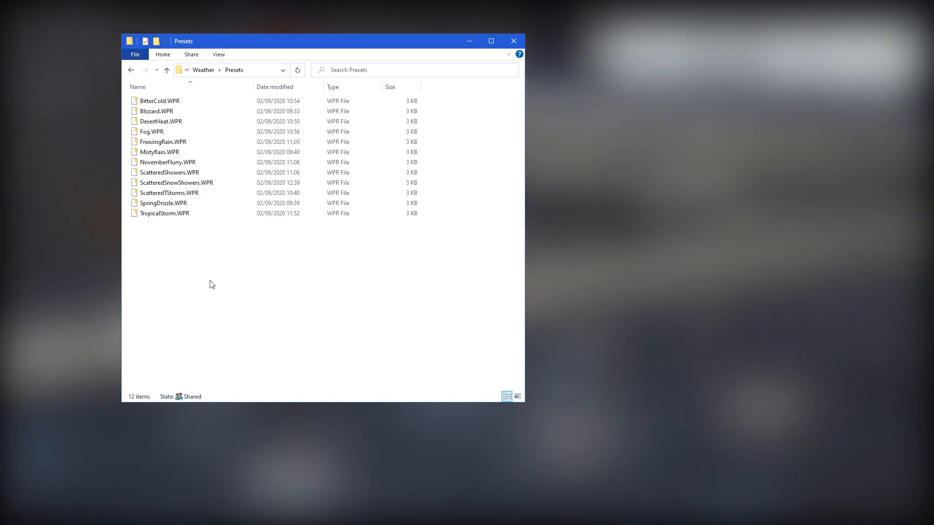
mouse_move(171, 333)
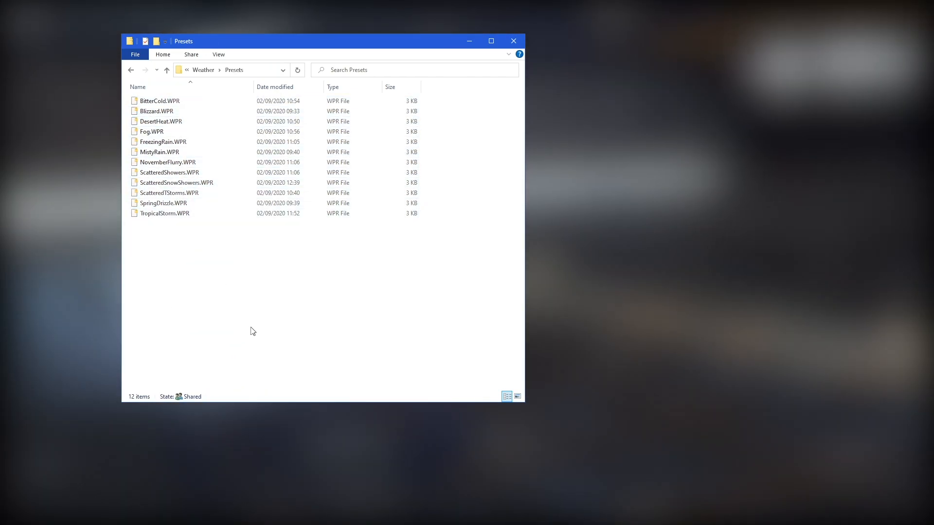
mouse_move(261, 309)
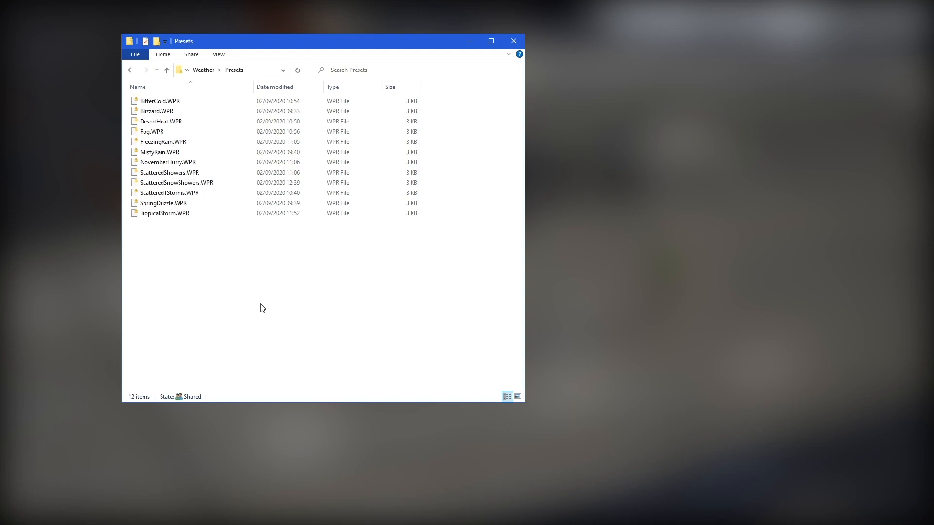
mouse_move(275, 276)
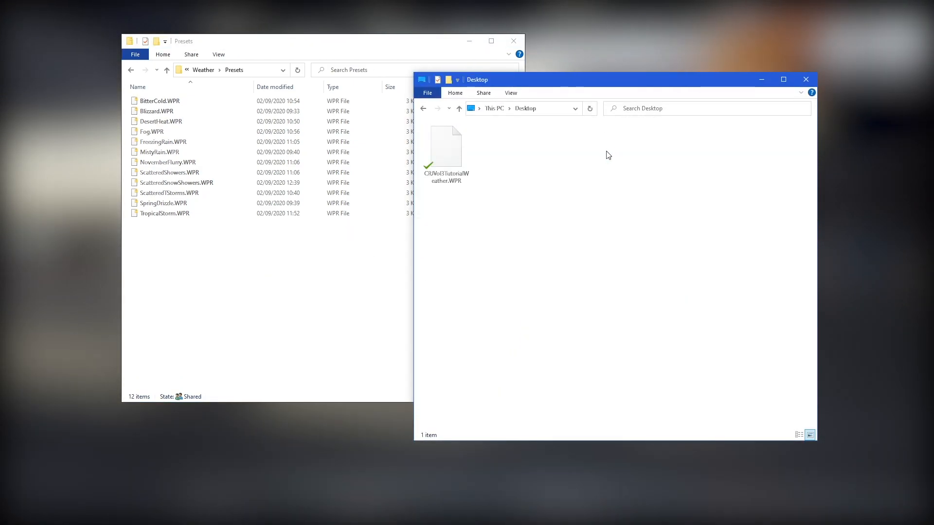
mouse_move(450, 232)
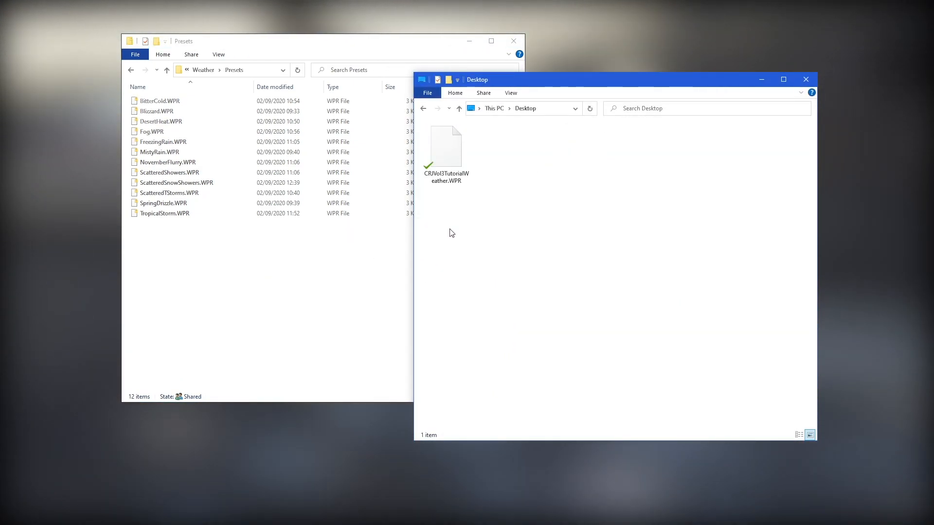
Step: Paste the copied CRJVol3TutorialWeather.WPR file into the weather Presets folder
left_click(445, 146)
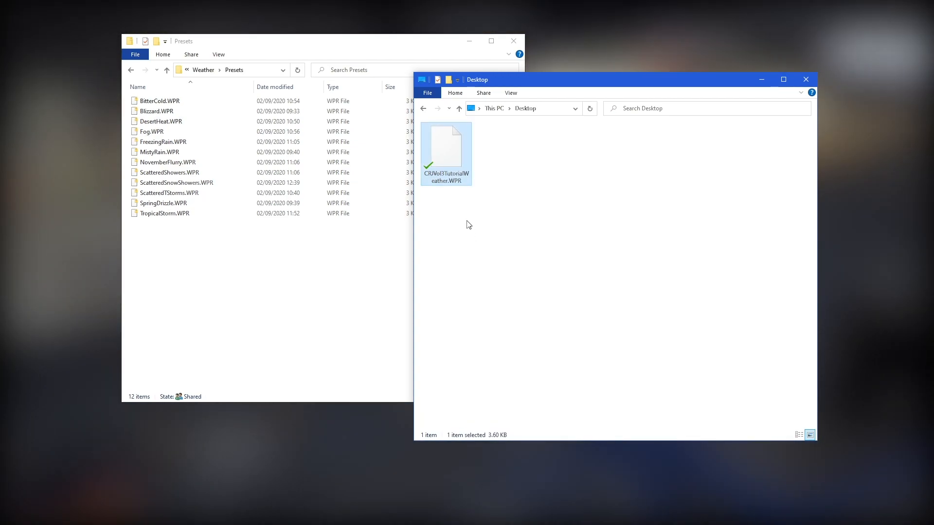
right_click(445, 148)
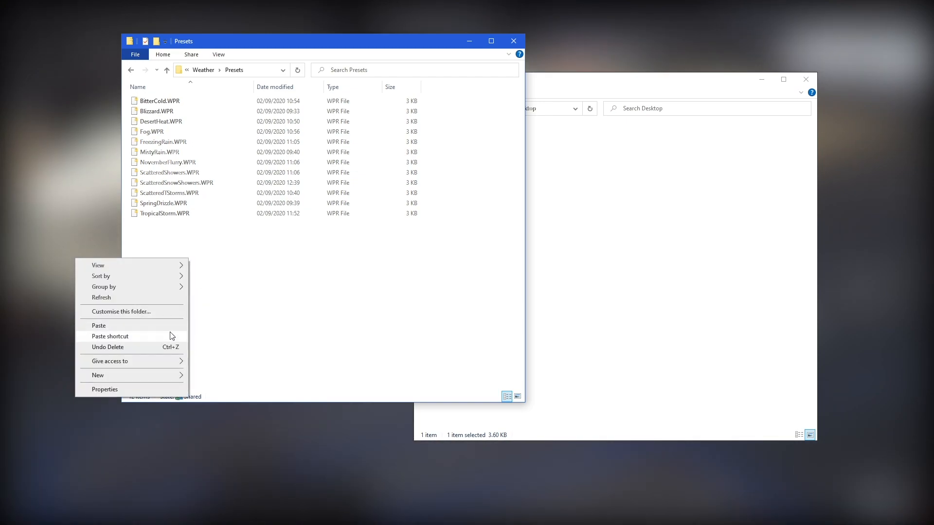
left_click(98, 325)
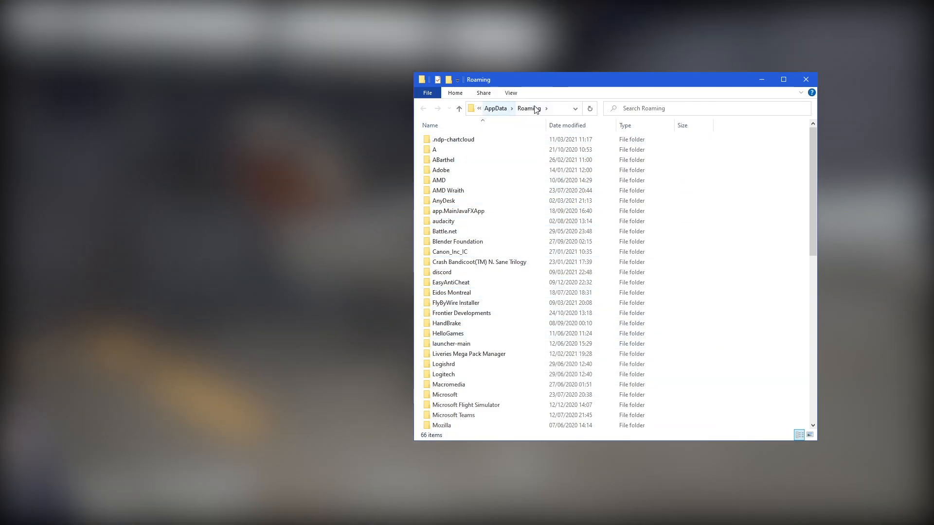
Step: Navigate to the AppData Roaming folder containing the Microsoft Flight Simulator folder
left_click(443, 160)
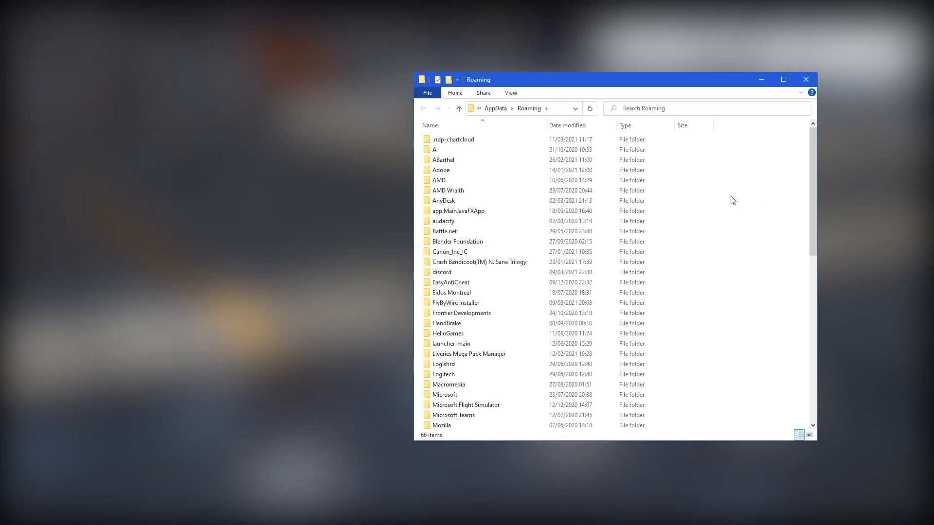
mouse_move(730, 190)
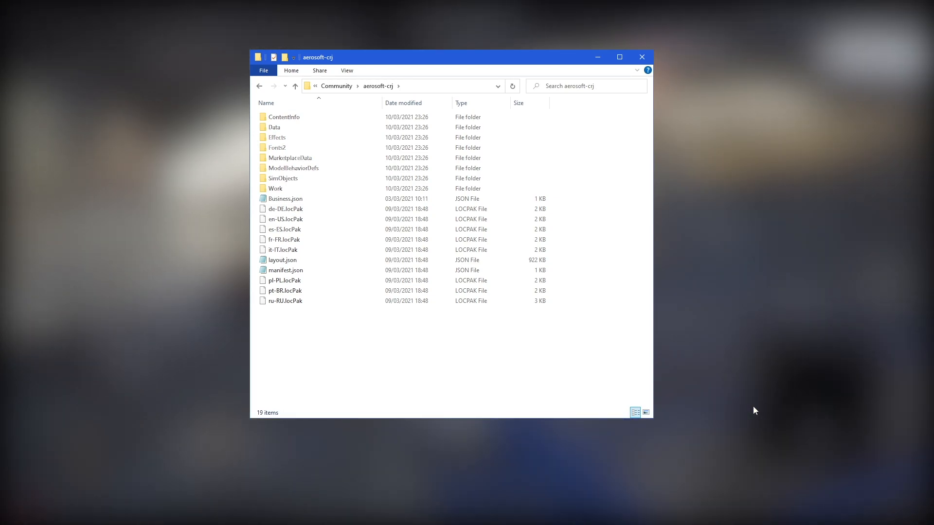
Step: In aerosoft-crj, go through Data > Documentation and open Vol3_Tutorial.pdf
left_click(283, 117)
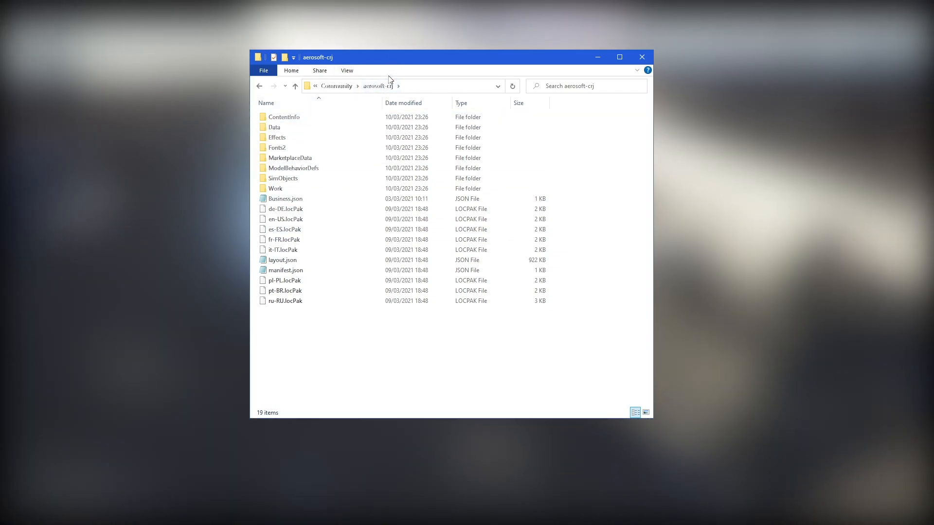
mouse_move(400, 97)
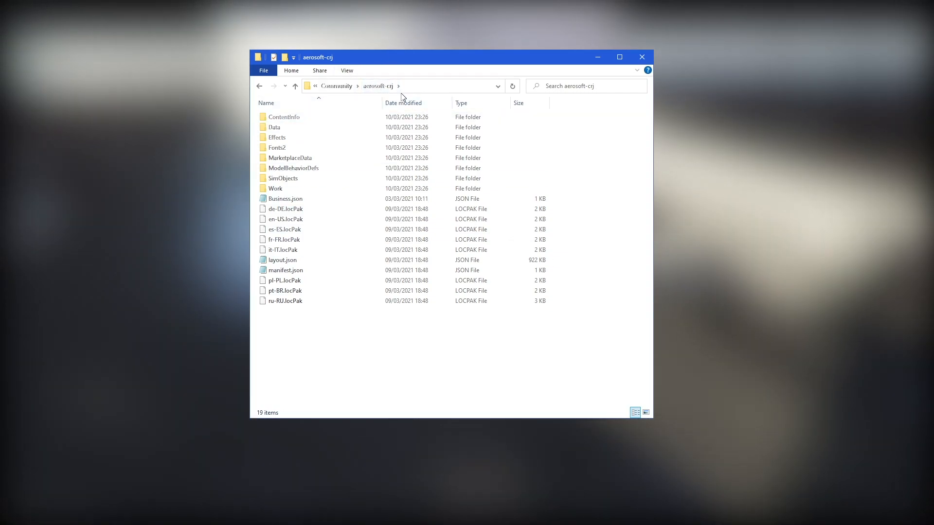
double_click(274, 127)
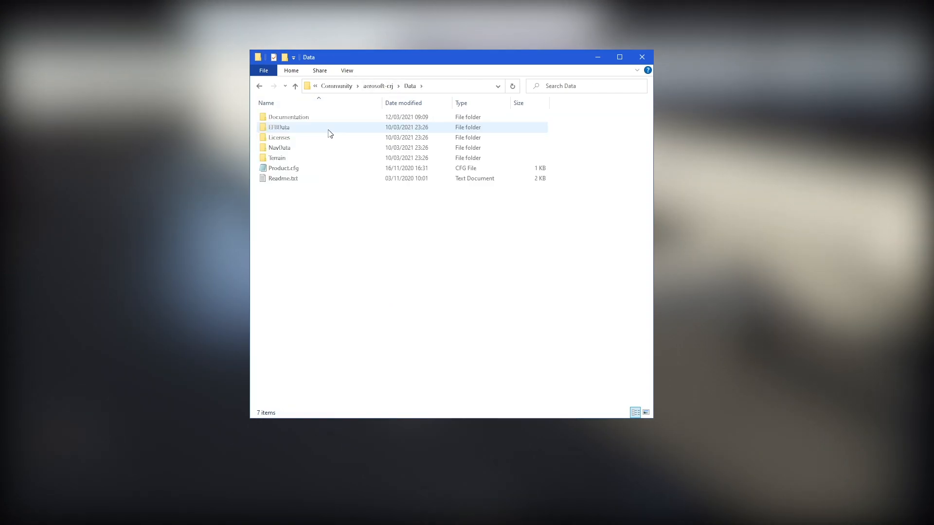
double_click(288, 117)
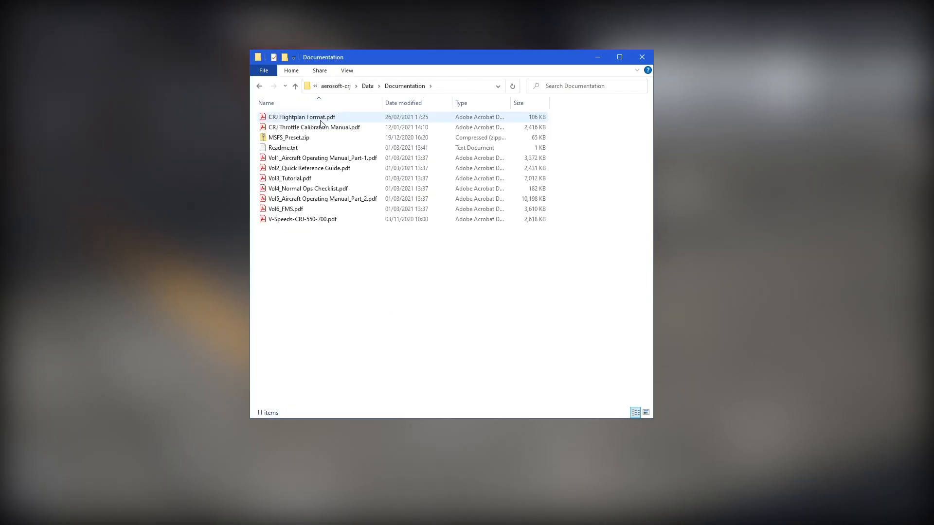
left_click(290, 178)
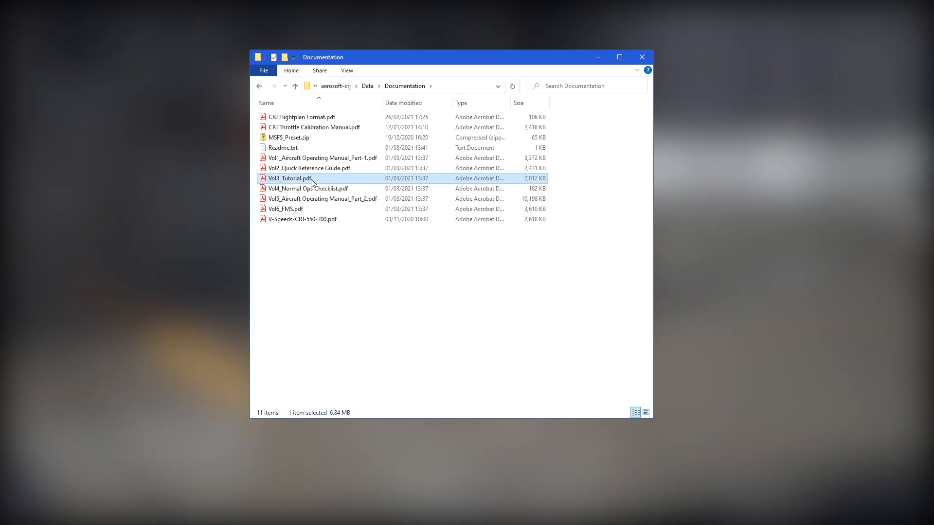
mouse_move(305, 178)
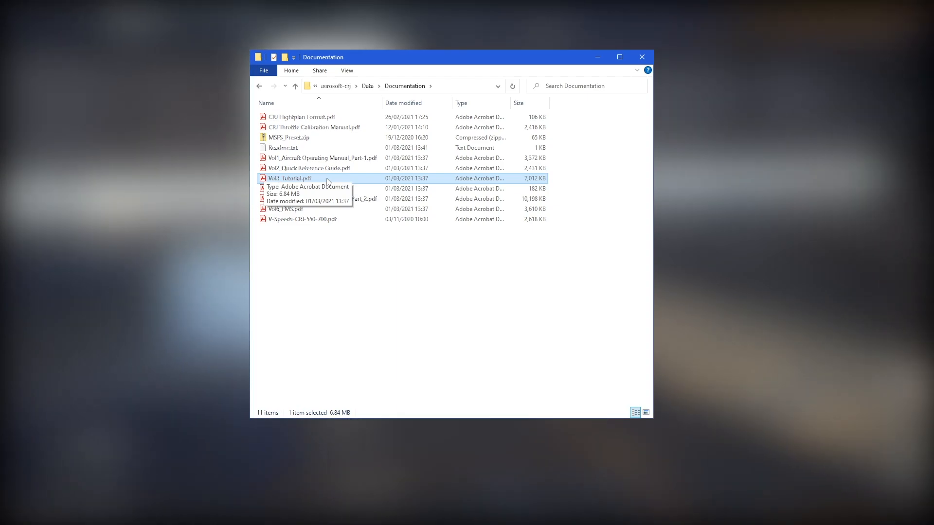
double_click(289, 178)
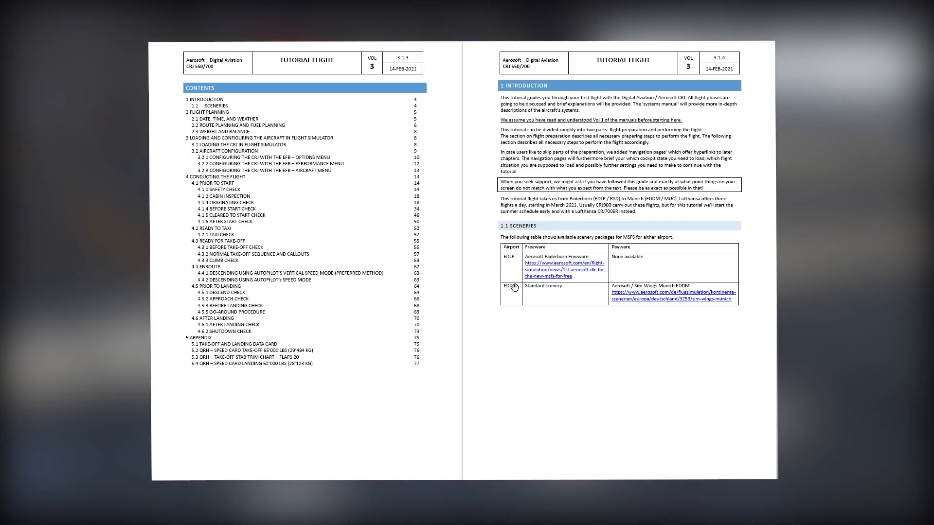
Step: Scroll the tutorial PDF down to section 2.1 Date, Time, and Weather
scroll("down", 3)
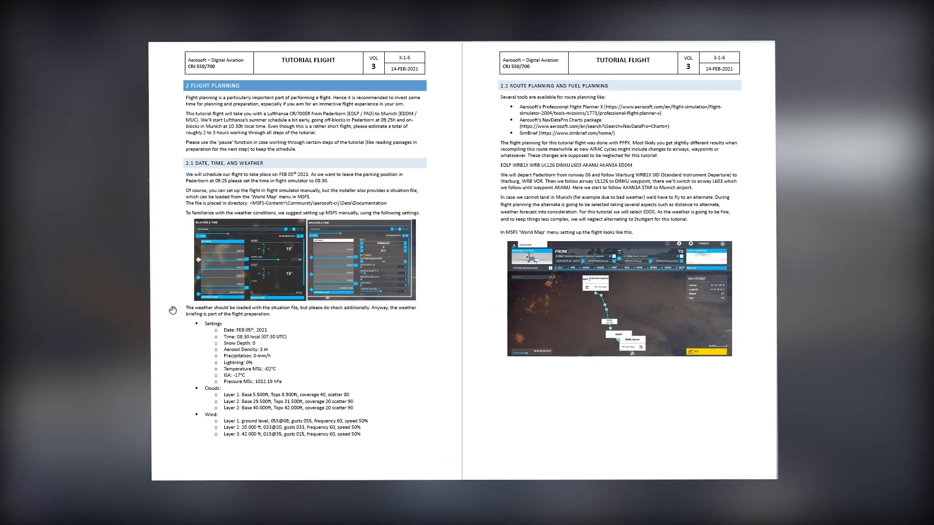
mouse_move(269, 222)
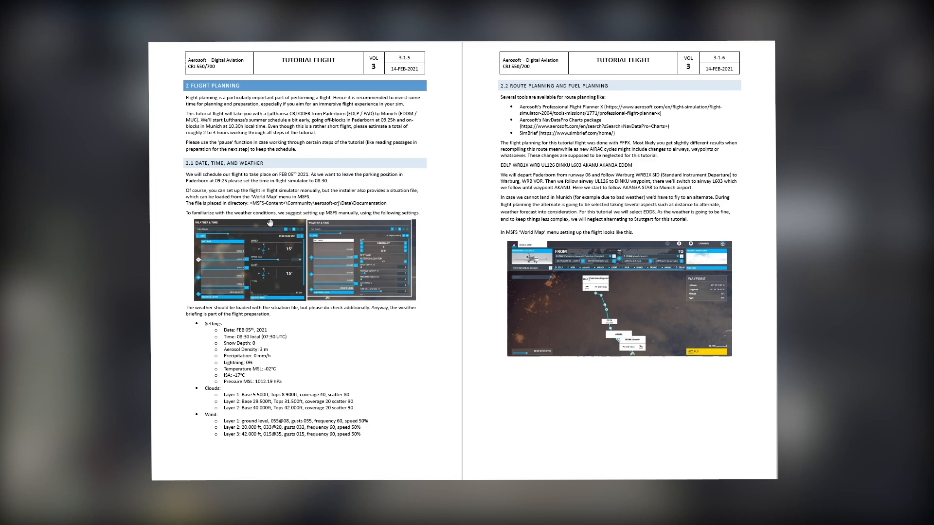
mouse_move(194, 227)
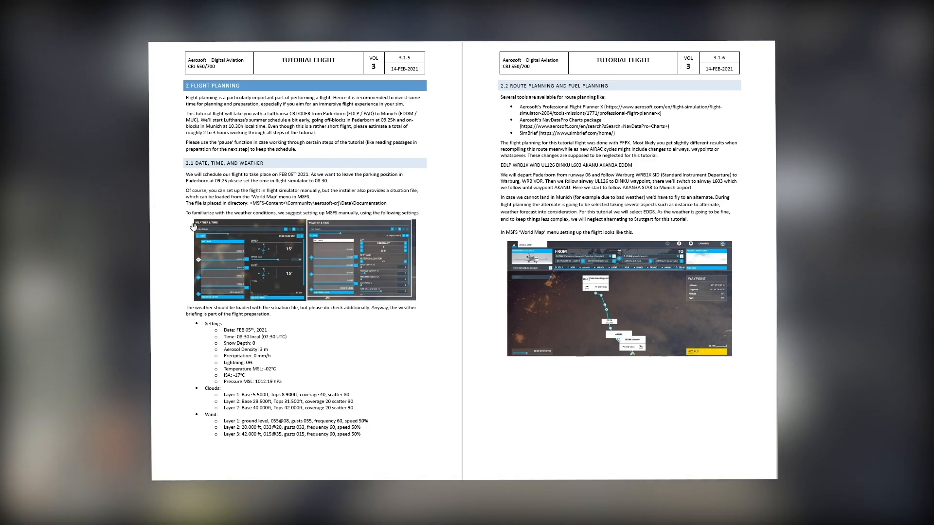
mouse_move(305, 345)
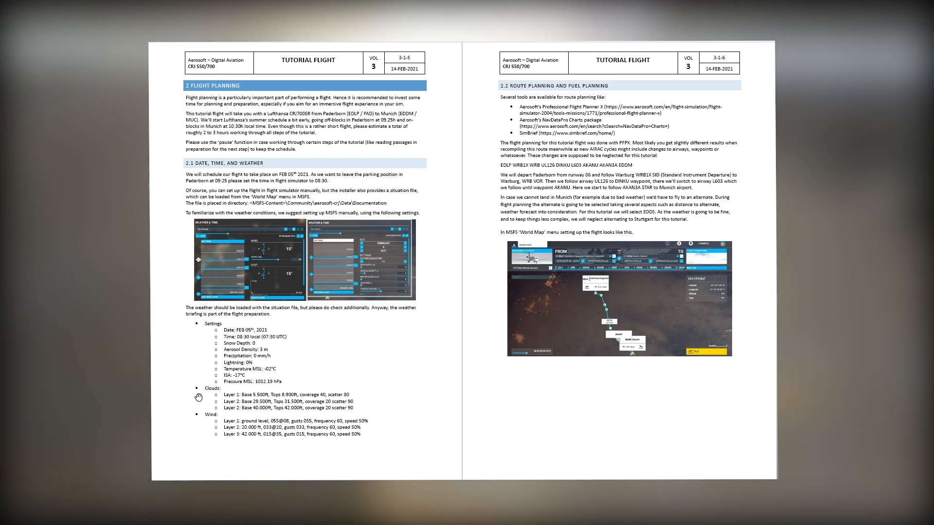
mouse_move(264, 370)
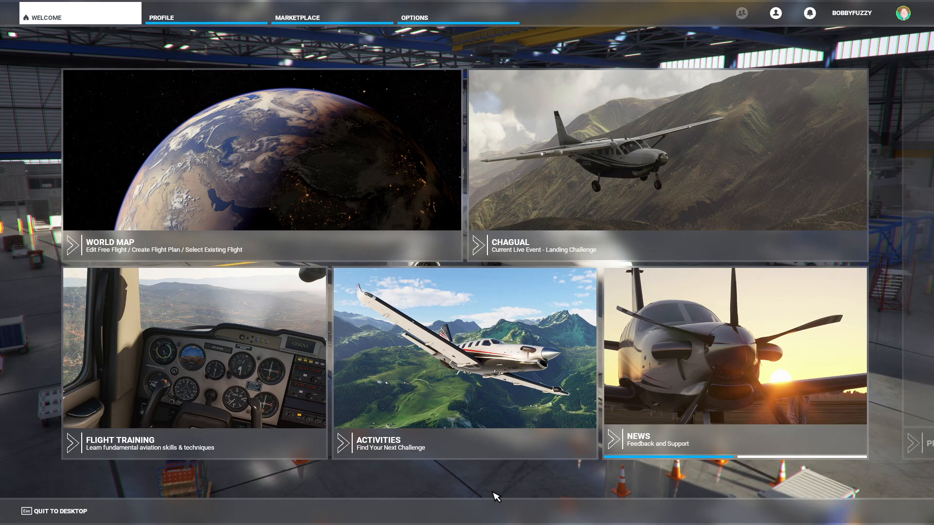
mouse_move(315, 156)
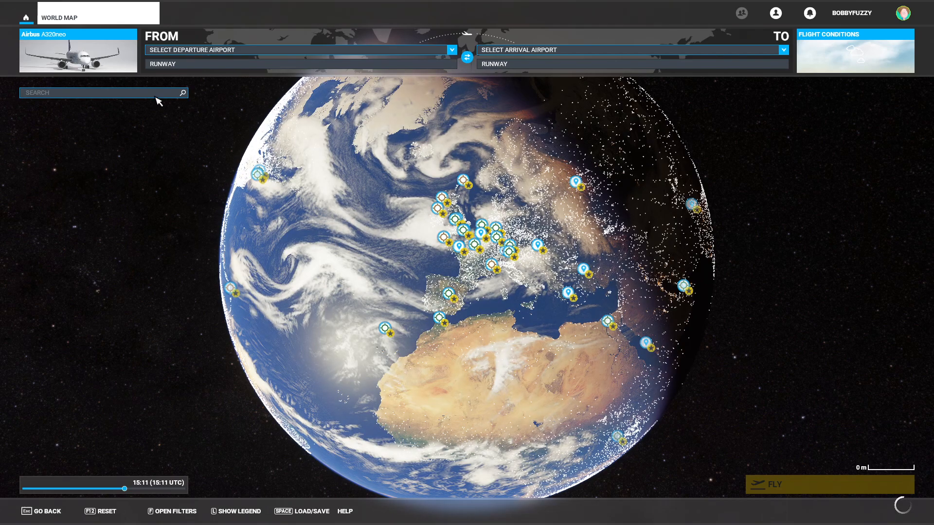
Step: Choose the Bombardier CRJ700ER in Lufthansa Regional livery from the World Map aircraft selection
left_click(78, 53)
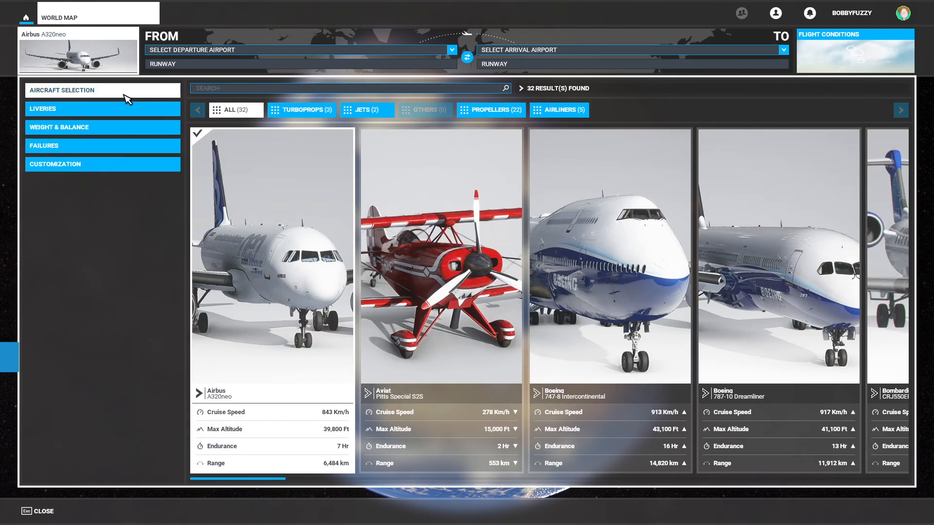
left_click(558, 110)
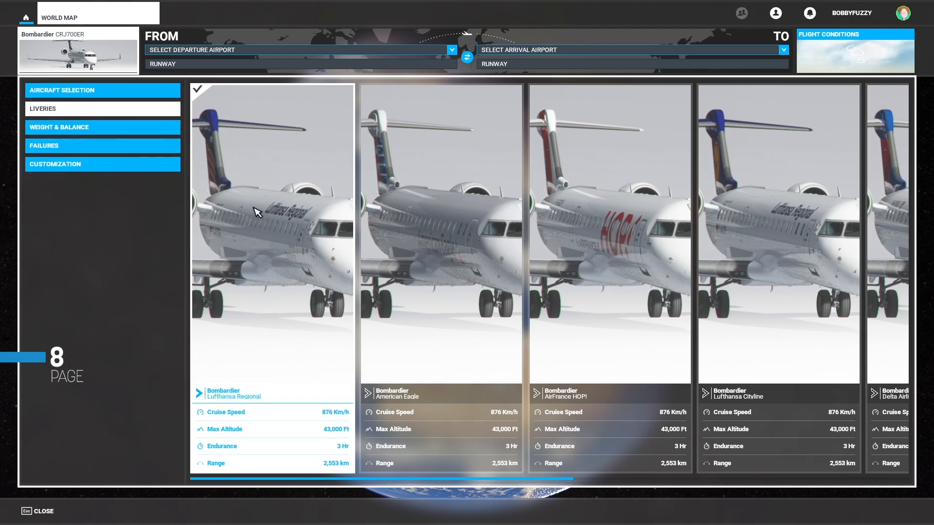
mouse_move(244, 115)
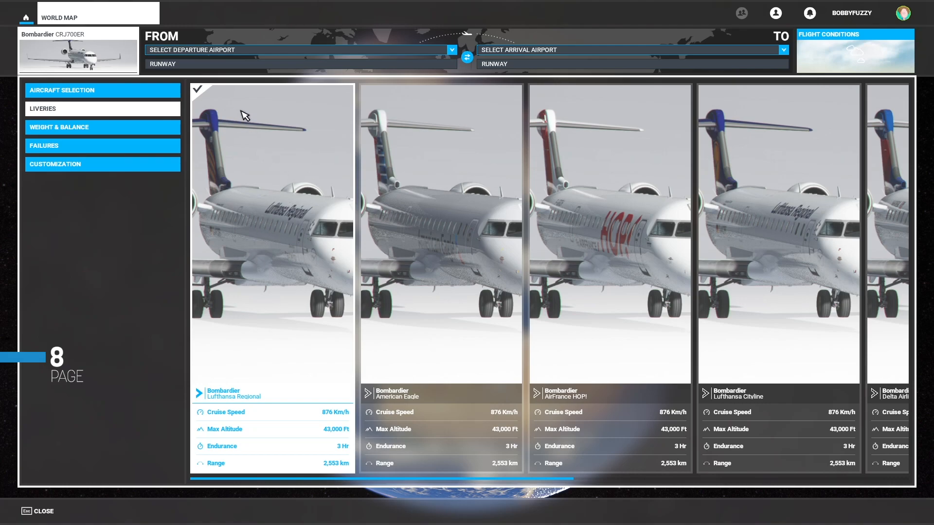
mouse_move(391, 453)
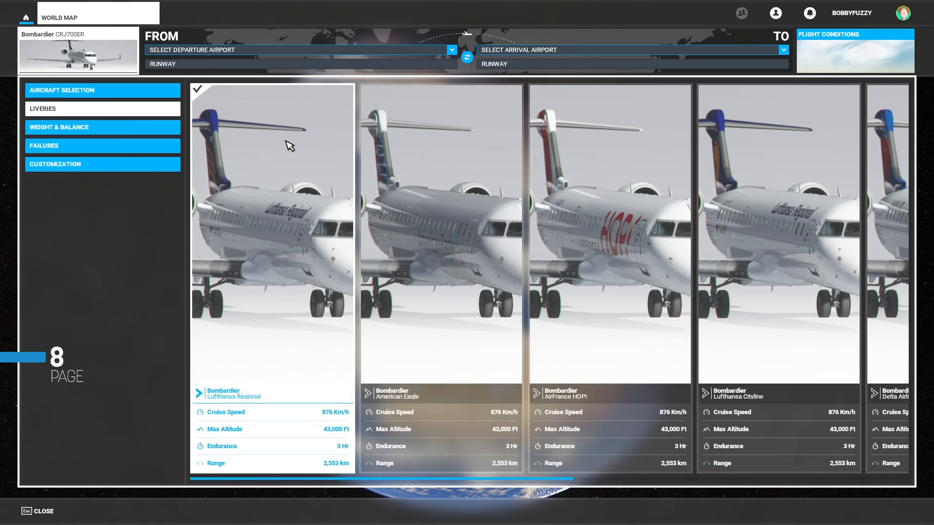
mouse_move(247, 144)
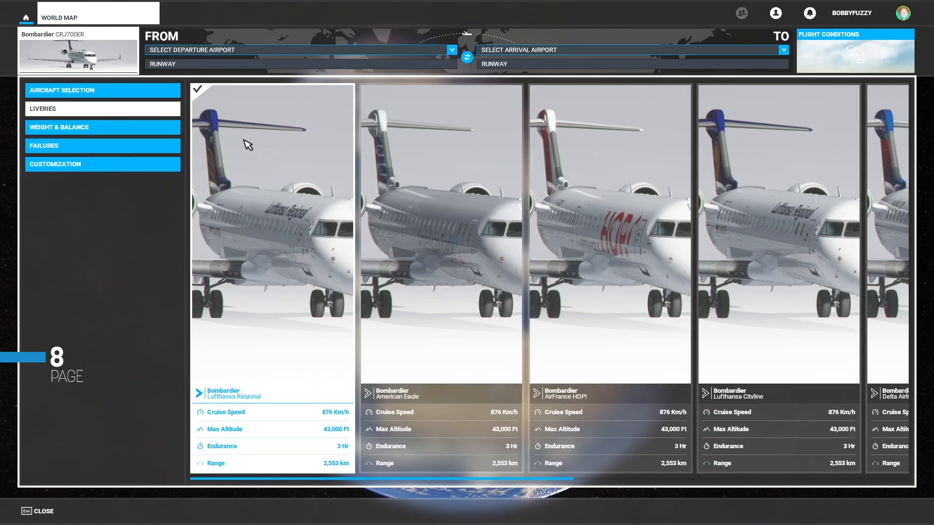
mouse_move(250, 192)
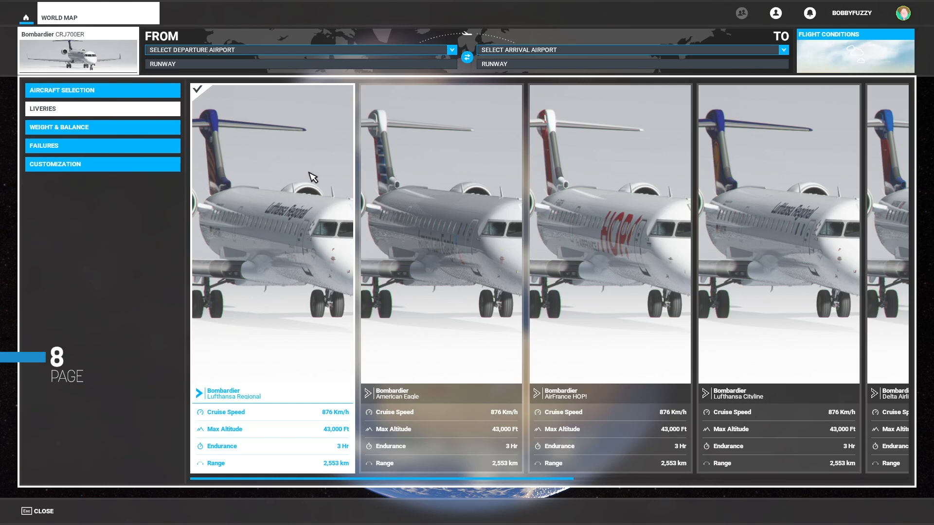
Step: Review the CRJ700ER's Weight & Balance fuel and payload, then switch to Customization
left_click(102, 126)
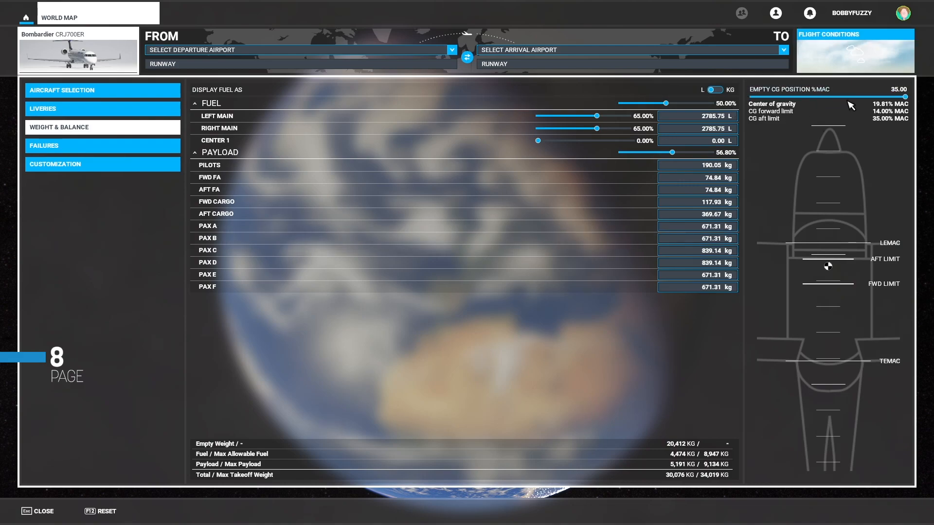
mouse_move(846, 131)
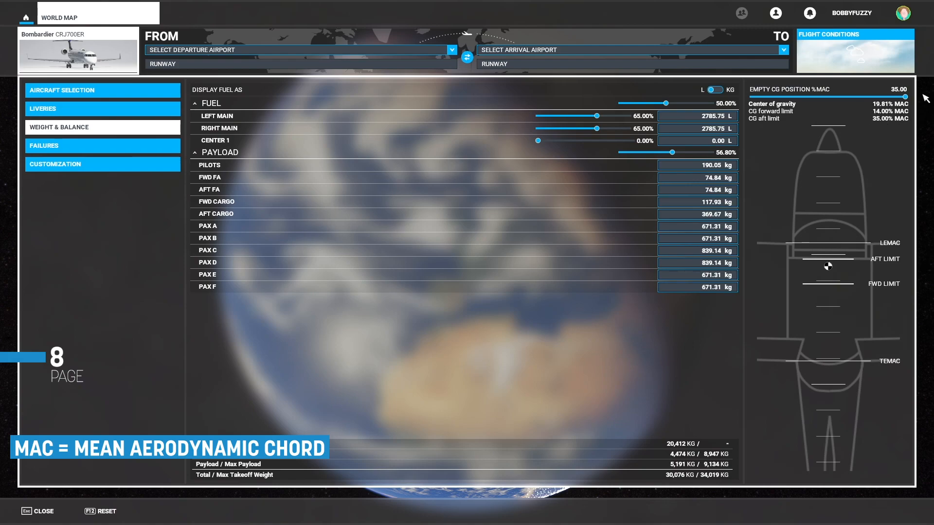
mouse_move(850, 132)
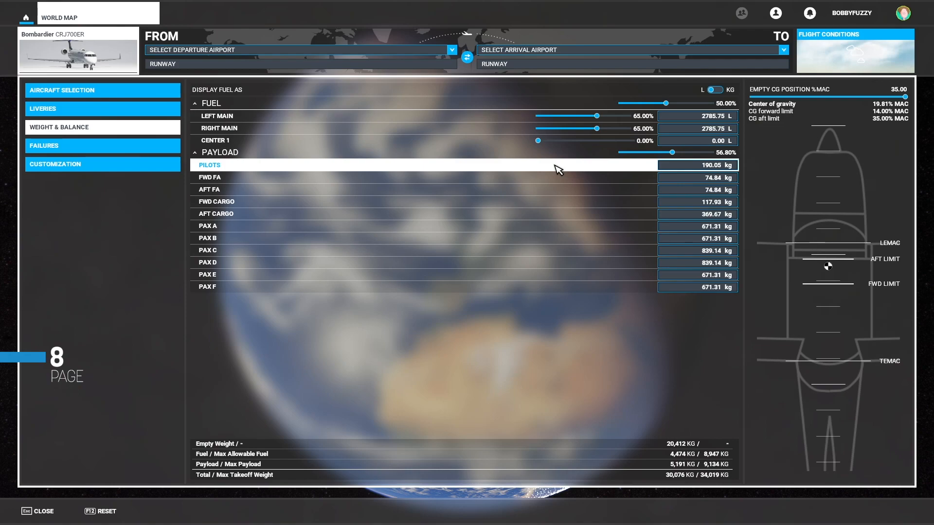
left_click(102, 145)
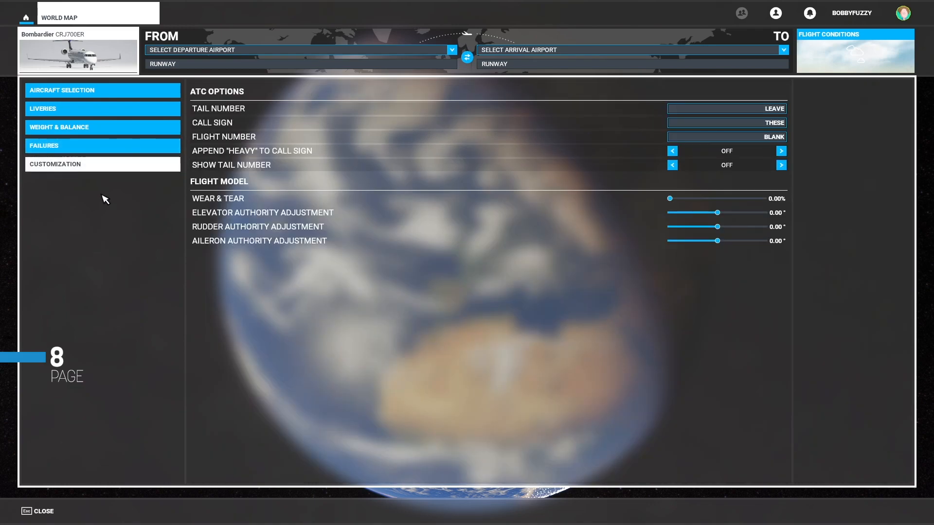
Step: Show the Customization page with the empty ATC tail number, call sign and flight number fields
left_click(727, 108)
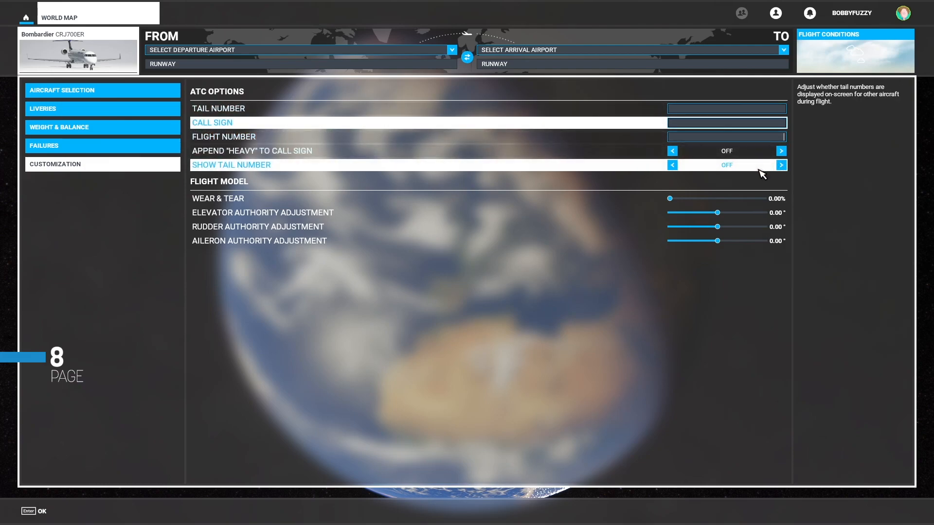
mouse_move(402, 151)
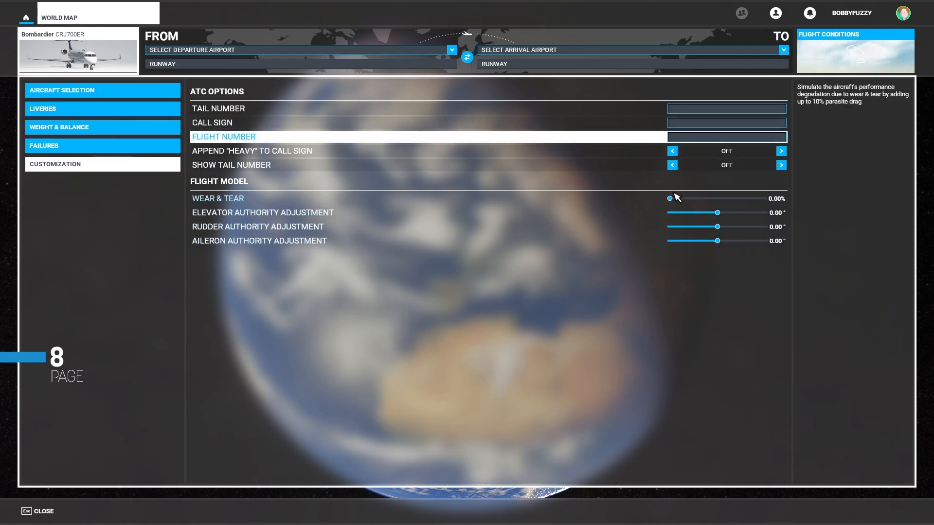
mouse_move(755, 240)
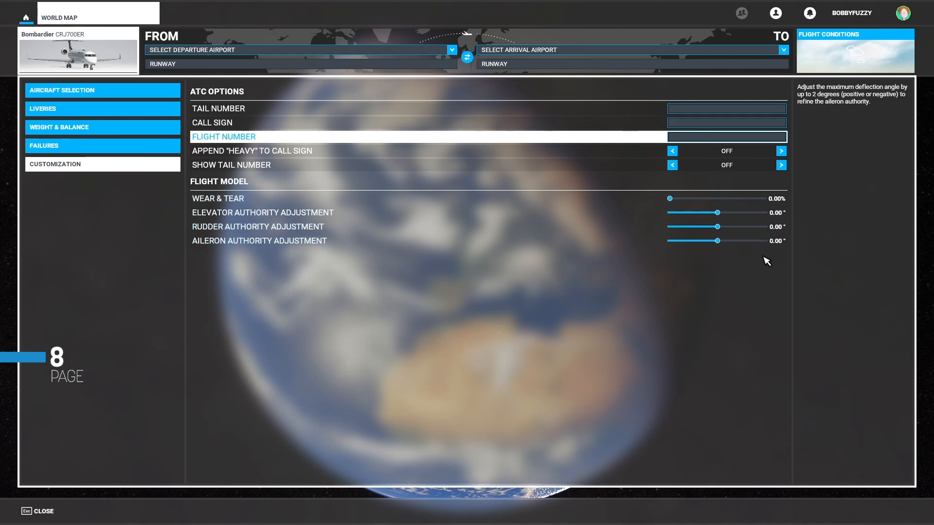
mouse_move(50, 511)
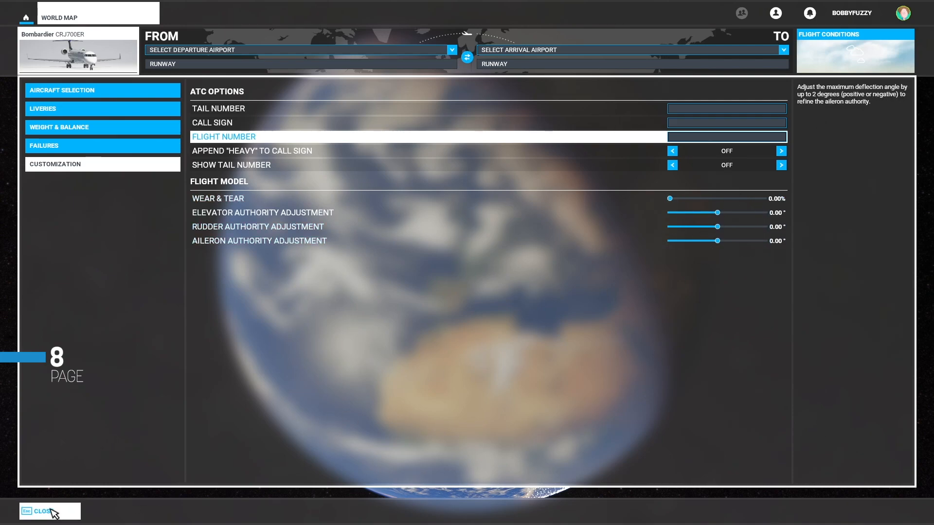
Step: Set EDLP Paderborn/Lippstadt as departure airport, starting from Gate 1 – Gate Small
left_click(41, 510)
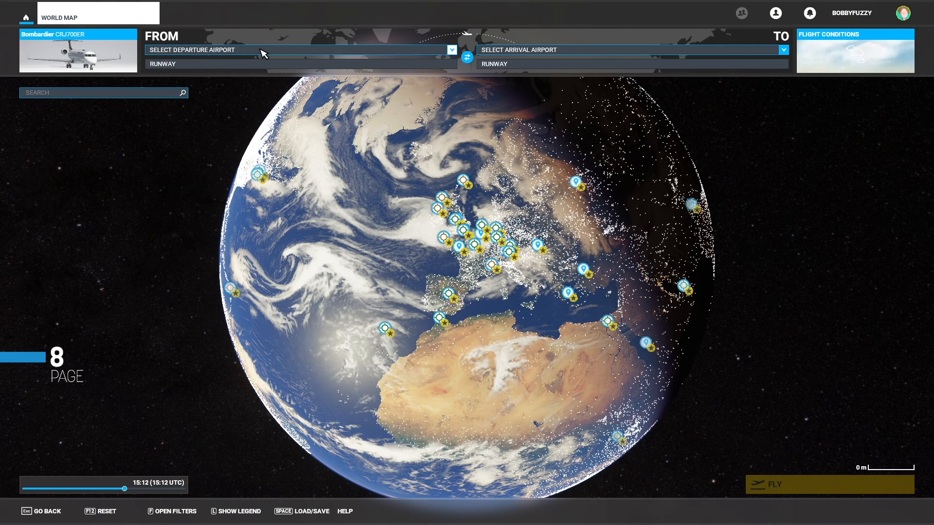
left_click(297, 49)
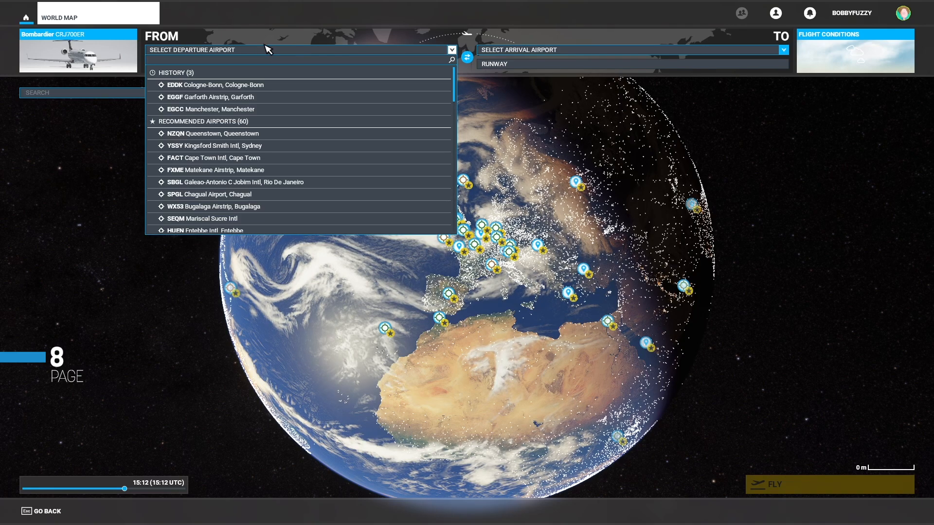
type("edl")
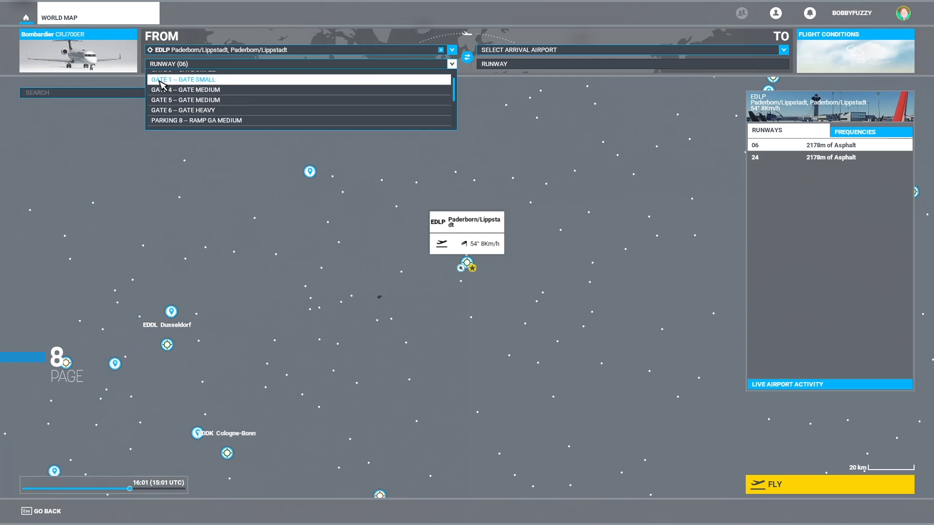
mouse_move(197, 90)
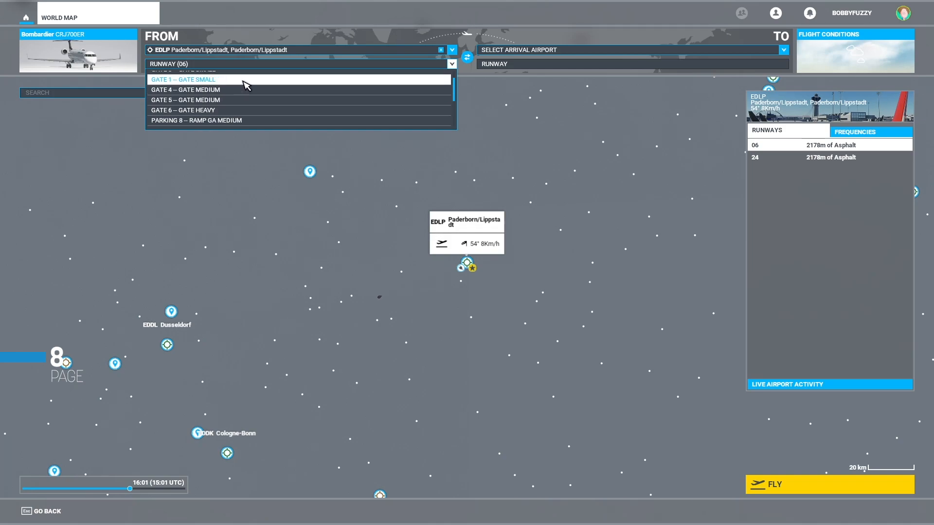
left_click(184, 78)
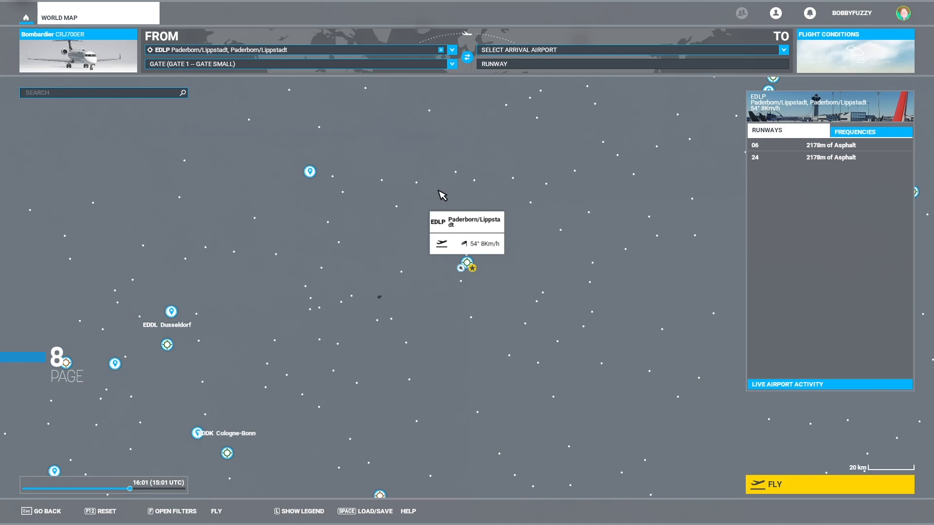
mouse_move(410, 137)
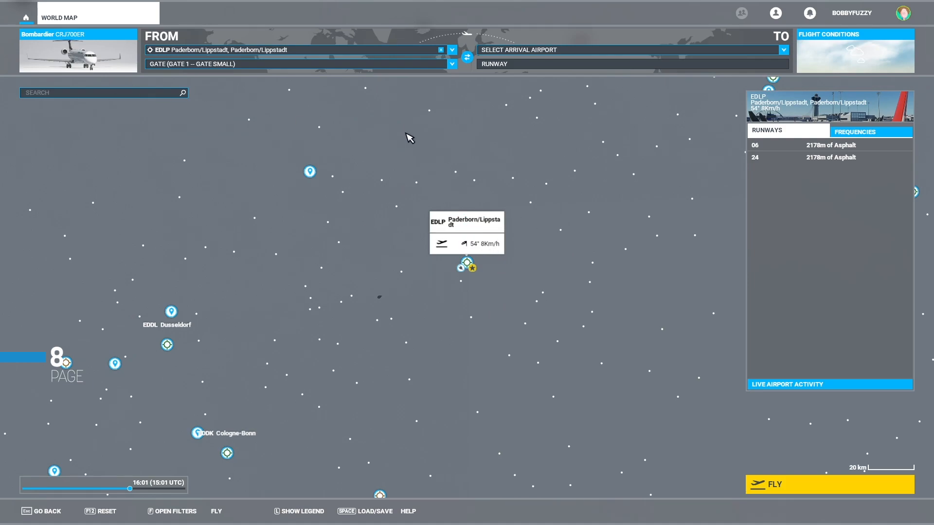
mouse_move(403, 142)
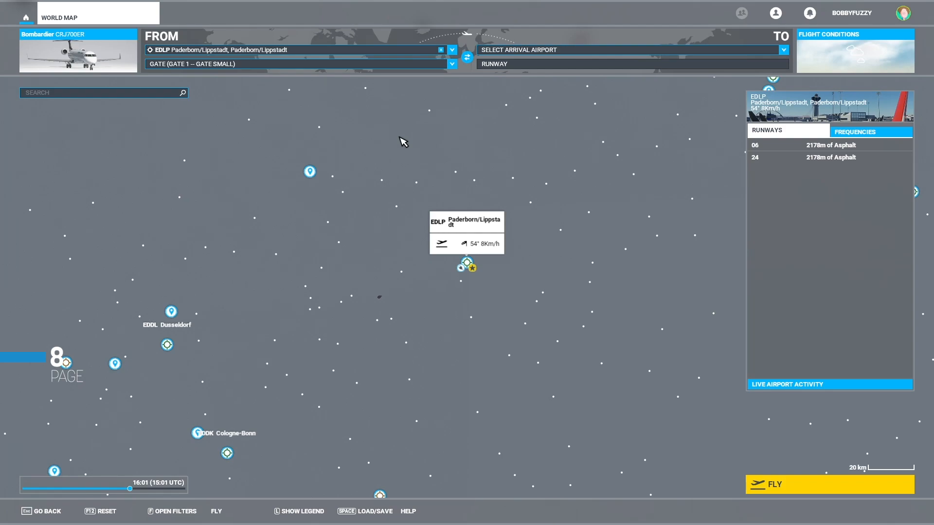
mouse_move(324, 105)
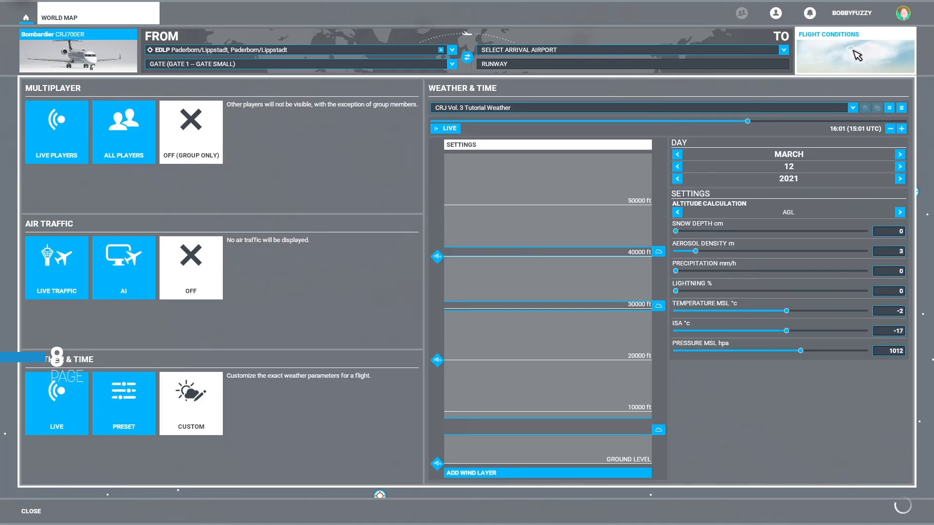
mouse_move(225, 118)
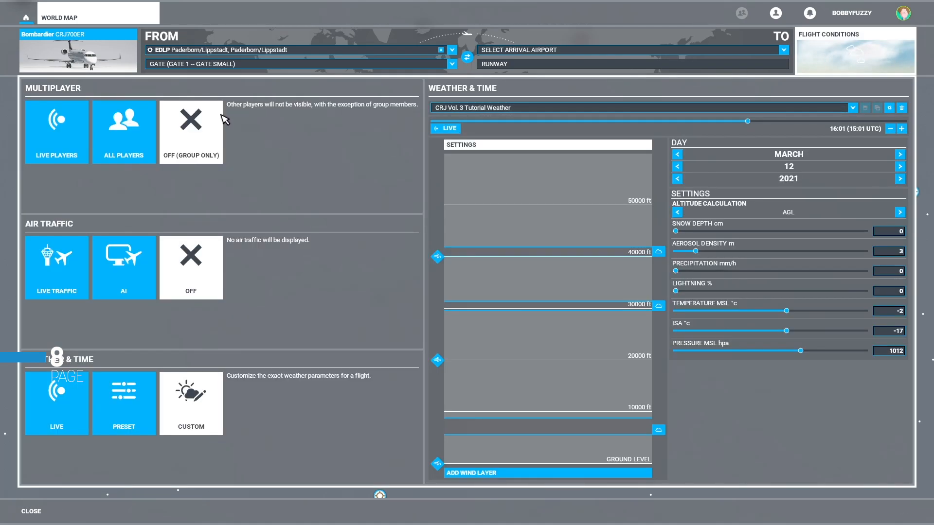
Step: Apply the CRJ Vol. 3 Tutorial Weather preset in Flight Conditions
left_click(190, 131)
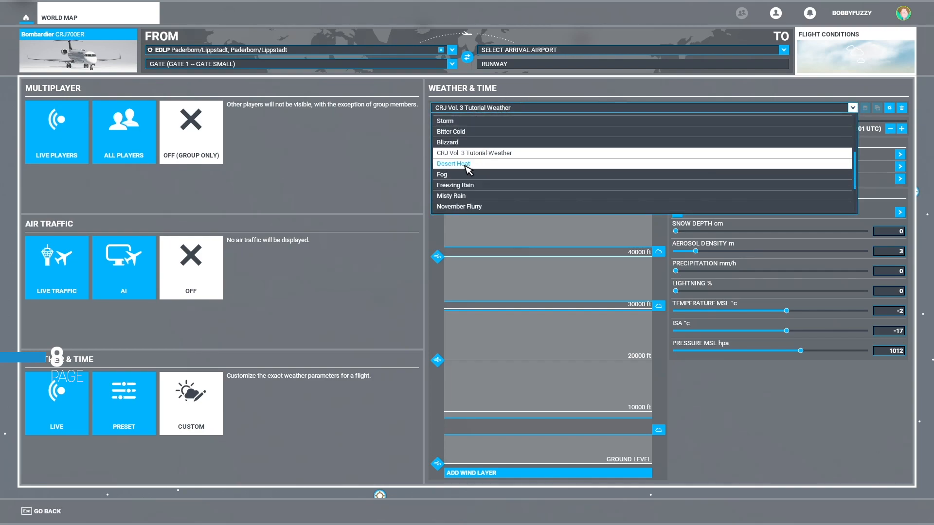
mouse_move(521, 157)
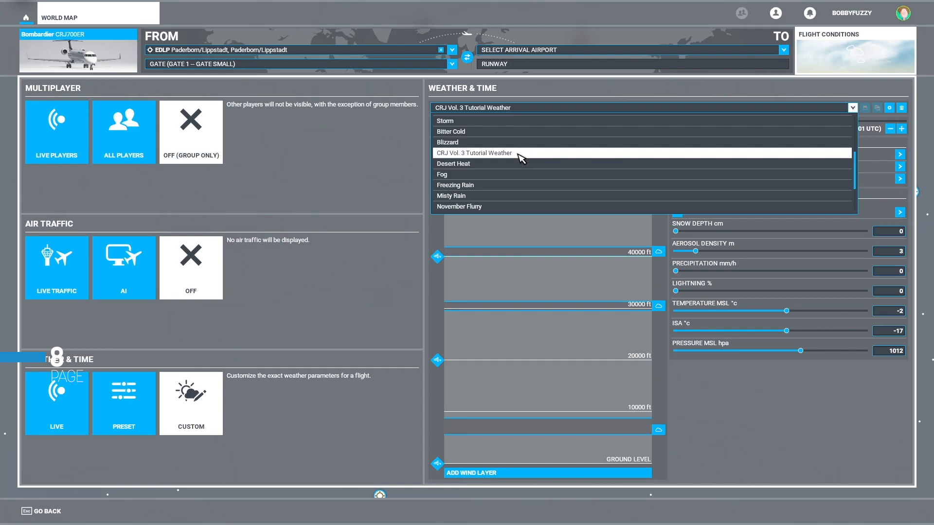
left_click(473, 153)
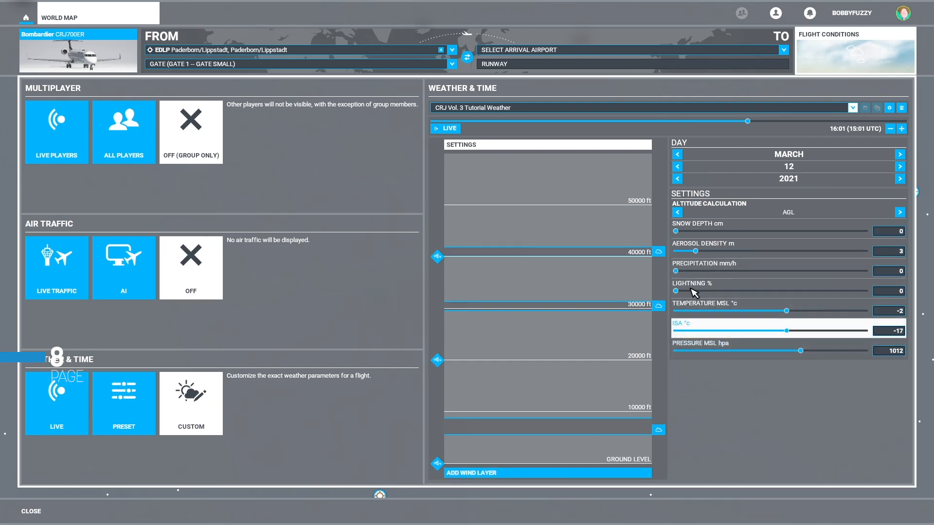
Step: Set the flight date to 5 February 2021 and the time to 08:30
left_click(676, 154)
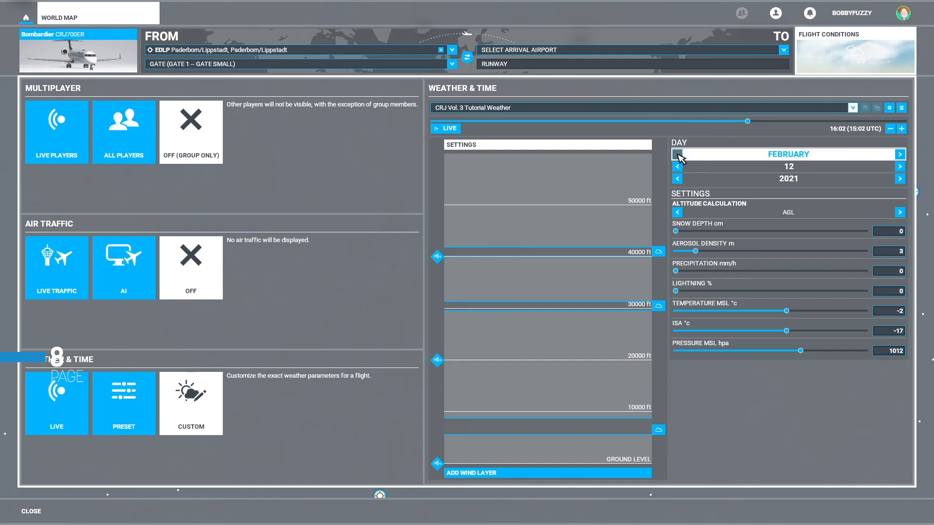
left_click(677, 166)
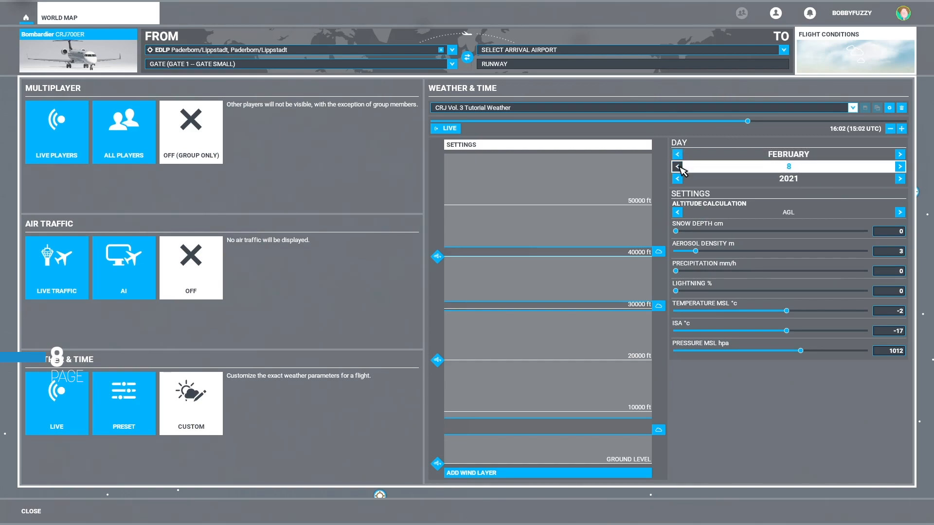
left_click(676, 167)
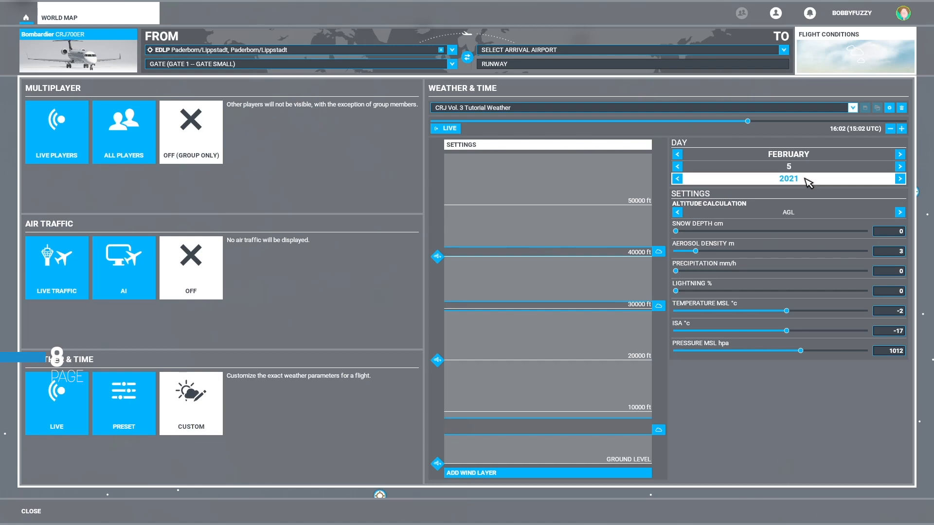
left_click_drag(747, 122, 672, 122)
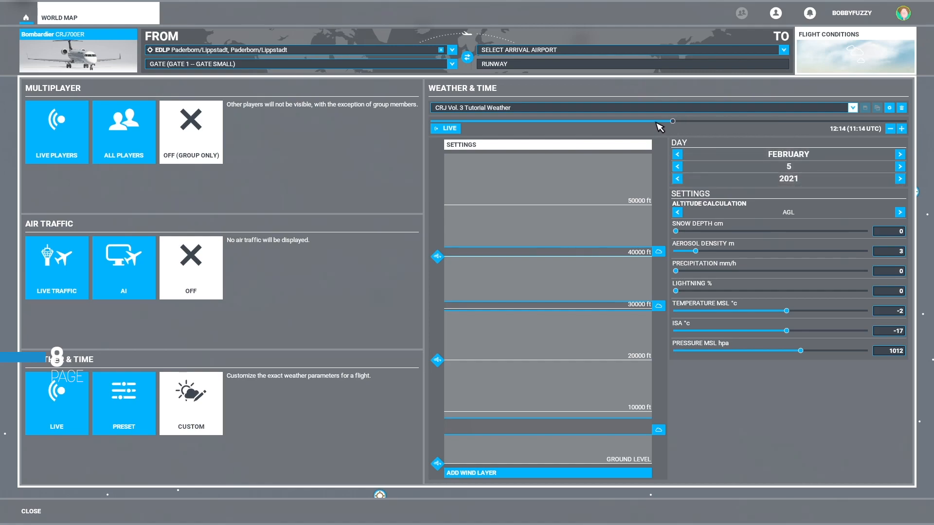
left_click_drag(672, 122, 595, 122)
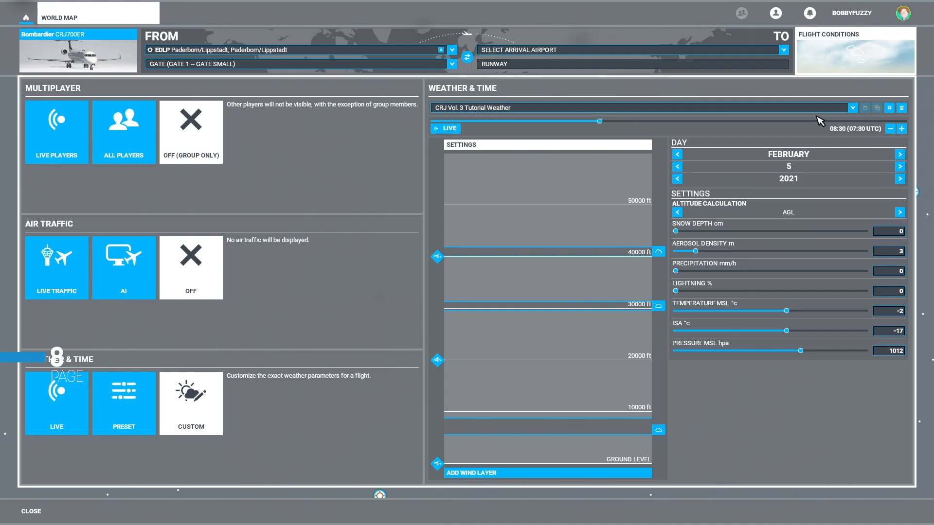
mouse_move(856, 148)
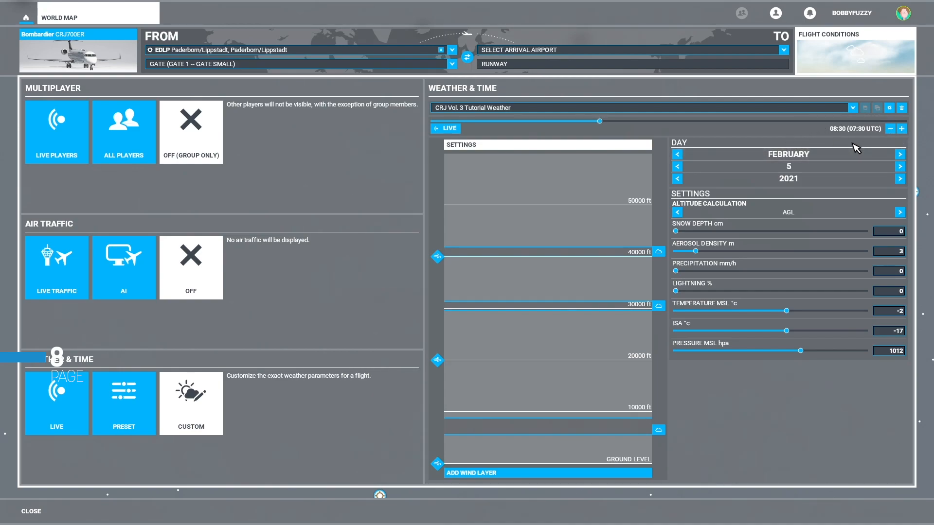
mouse_move(854, 57)
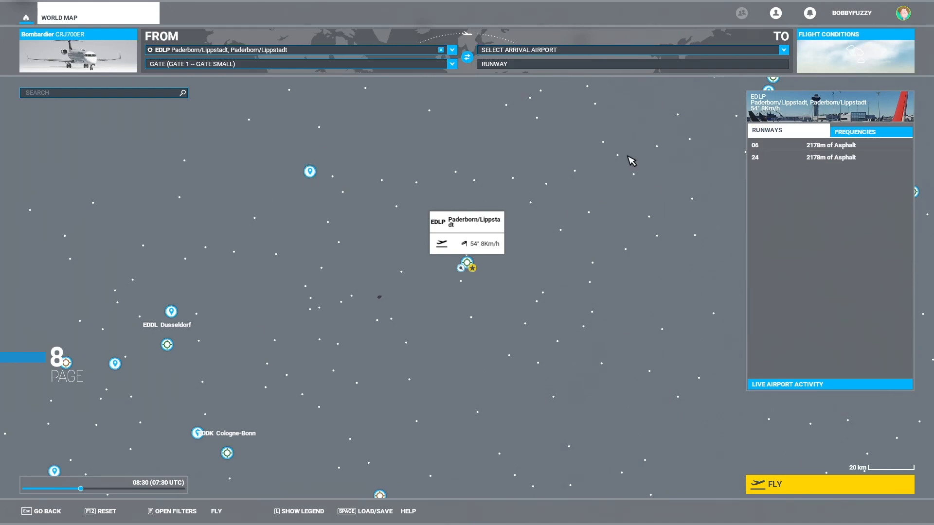
mouse_move(651, 255)
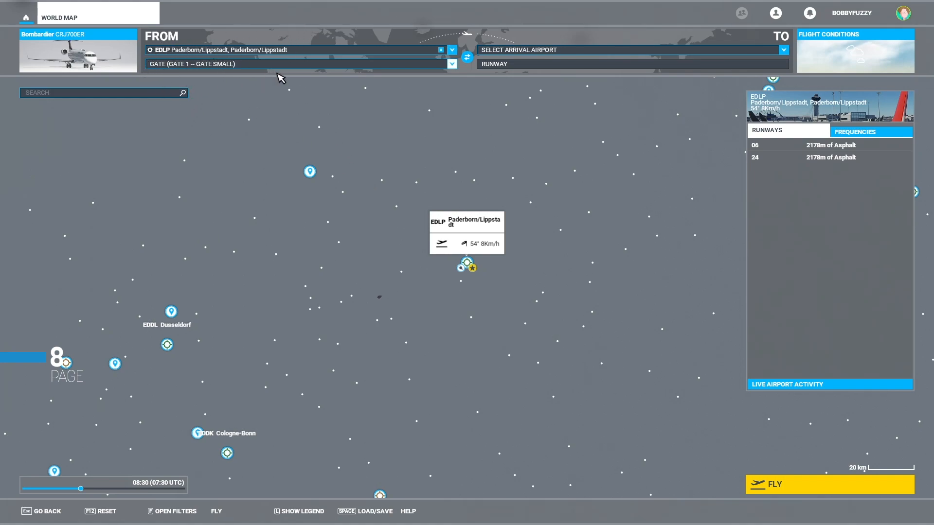
mouse_move(802, 44)
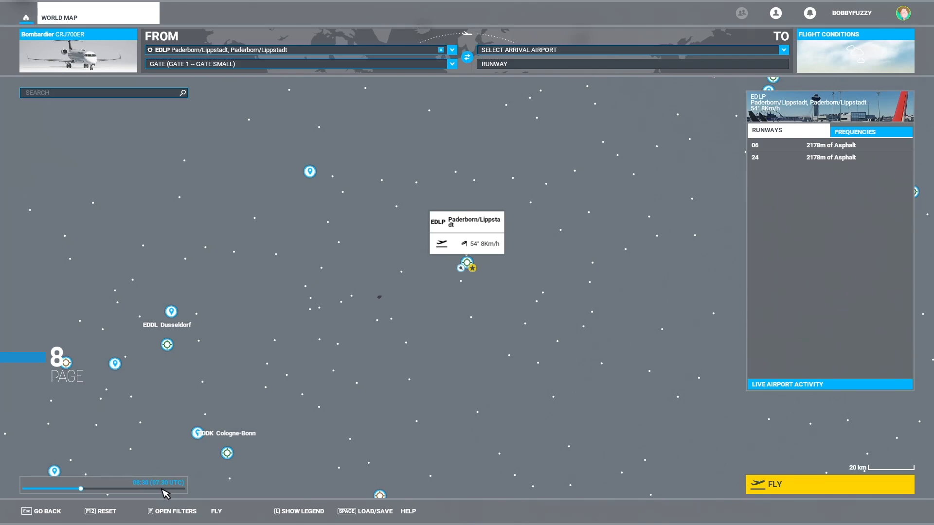
mouse_move(555, 439)
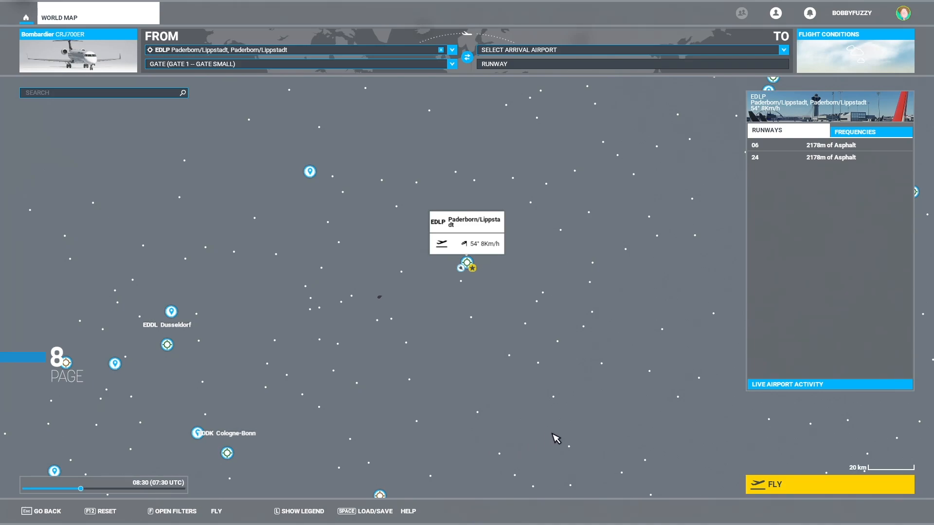
mouse_move(798, 486)
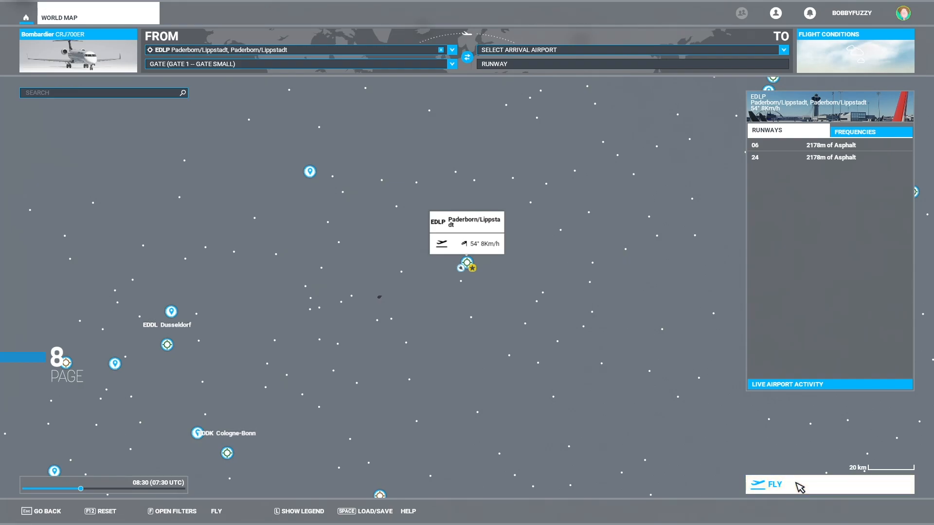
Step: Launch the flight with FLY to start loading into Paderborn/Lippstadt
left_click(773, 484)
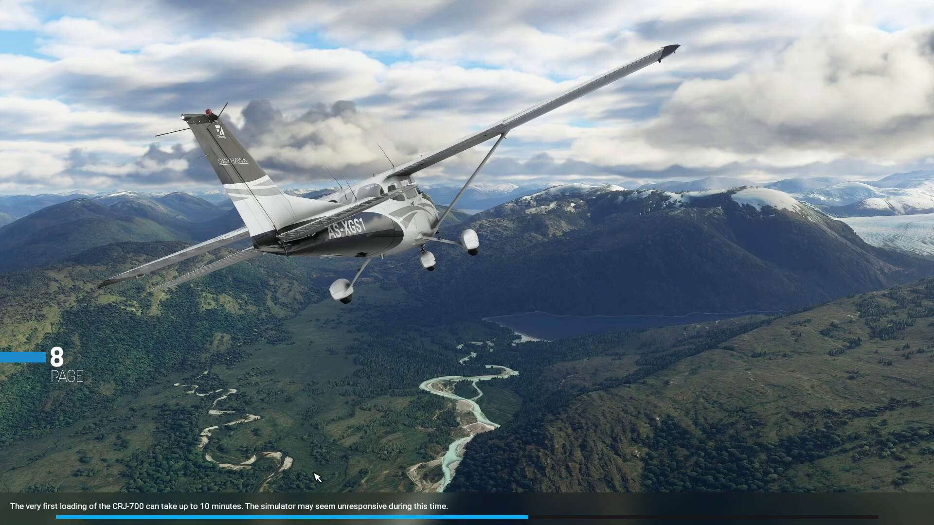
mouse_move(403, 405)
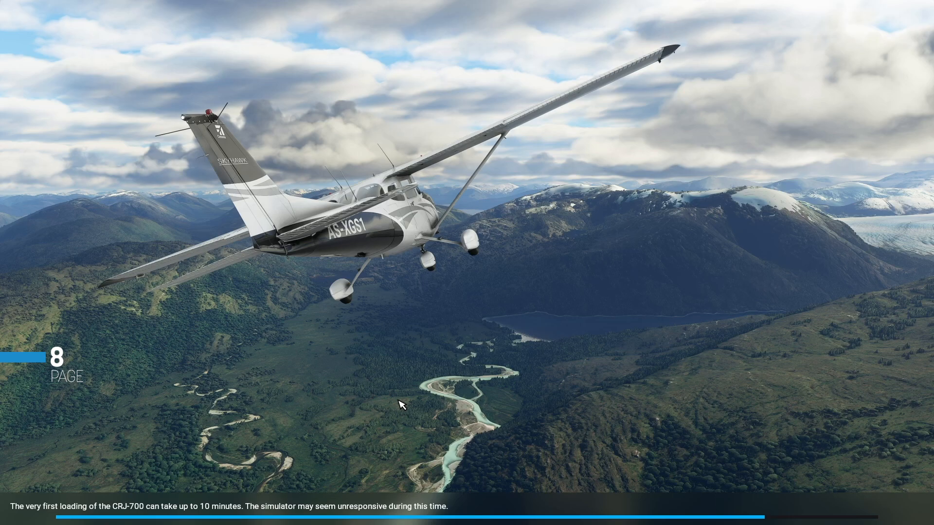
mouse_move(218, 461)
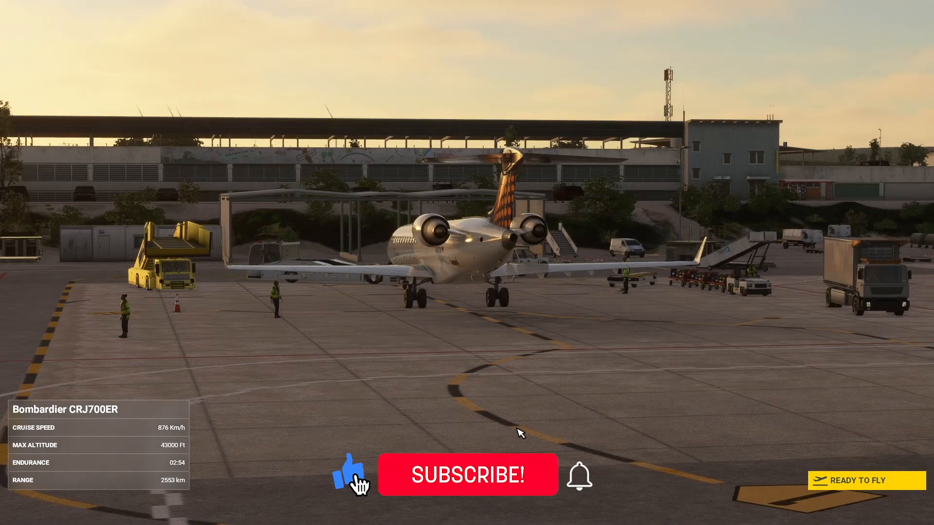
Step: Confirm the Ready to Fly screen with the CRJ700ER parked at the Paderborn/Lippstadt gate
left_click(468, 475)
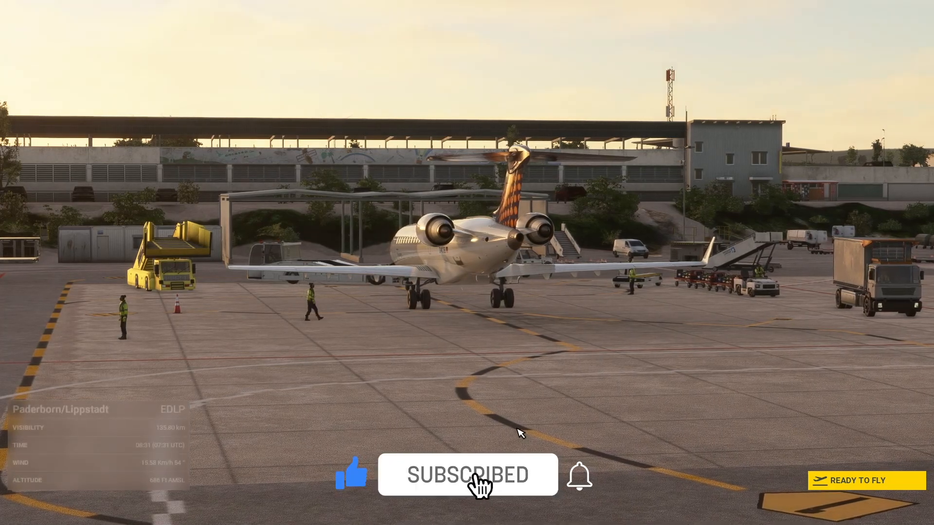